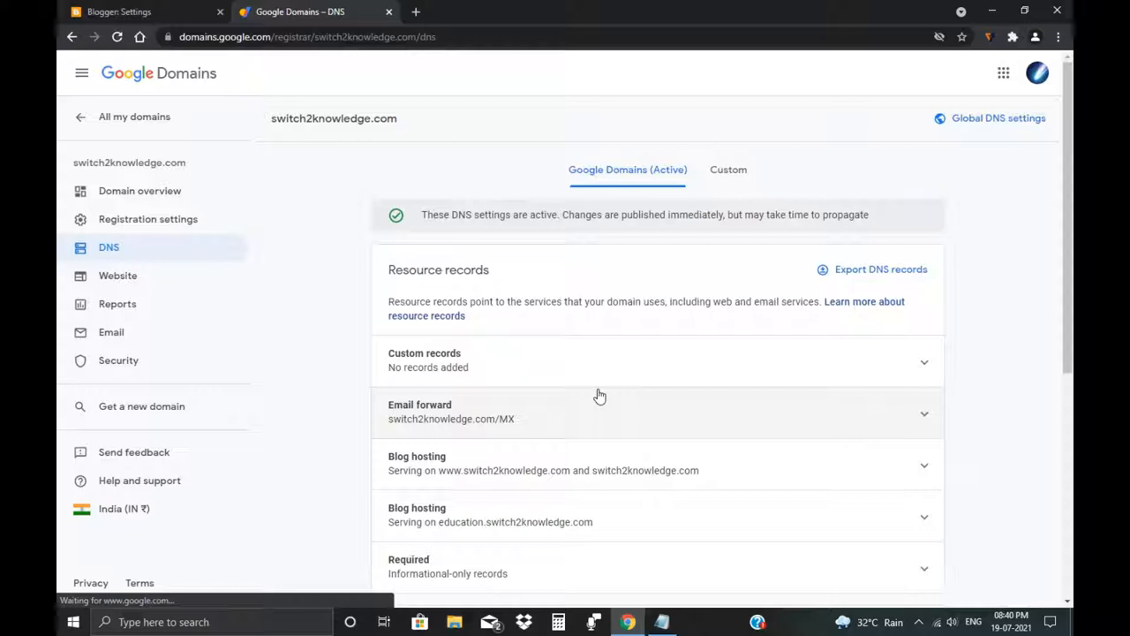
mouse_move(488, 256)
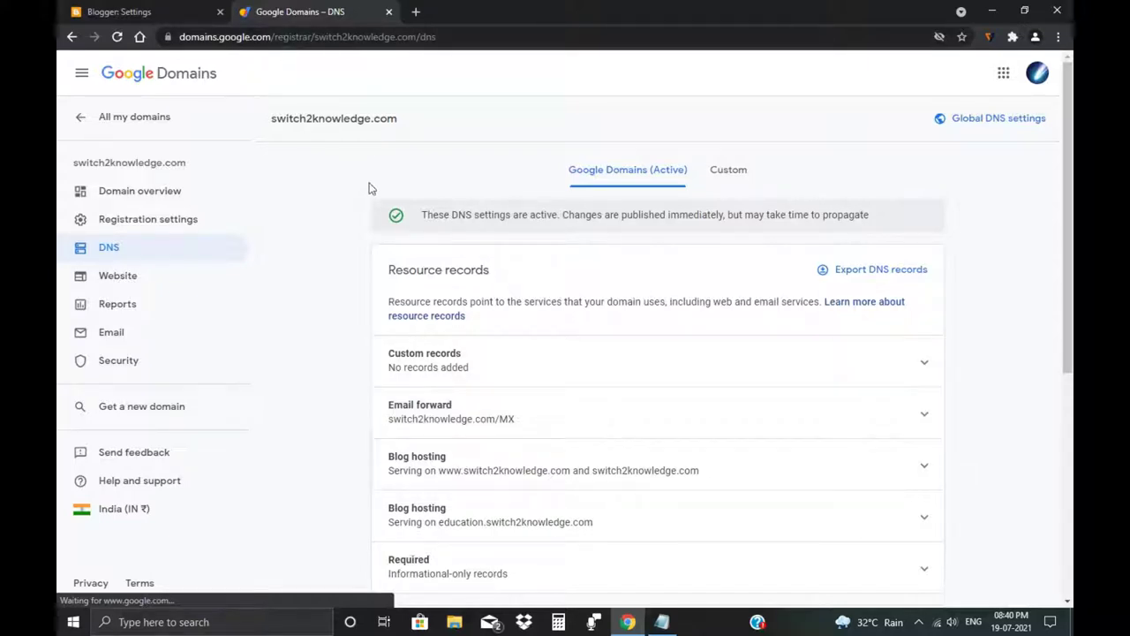
mouse_move(452, 228)
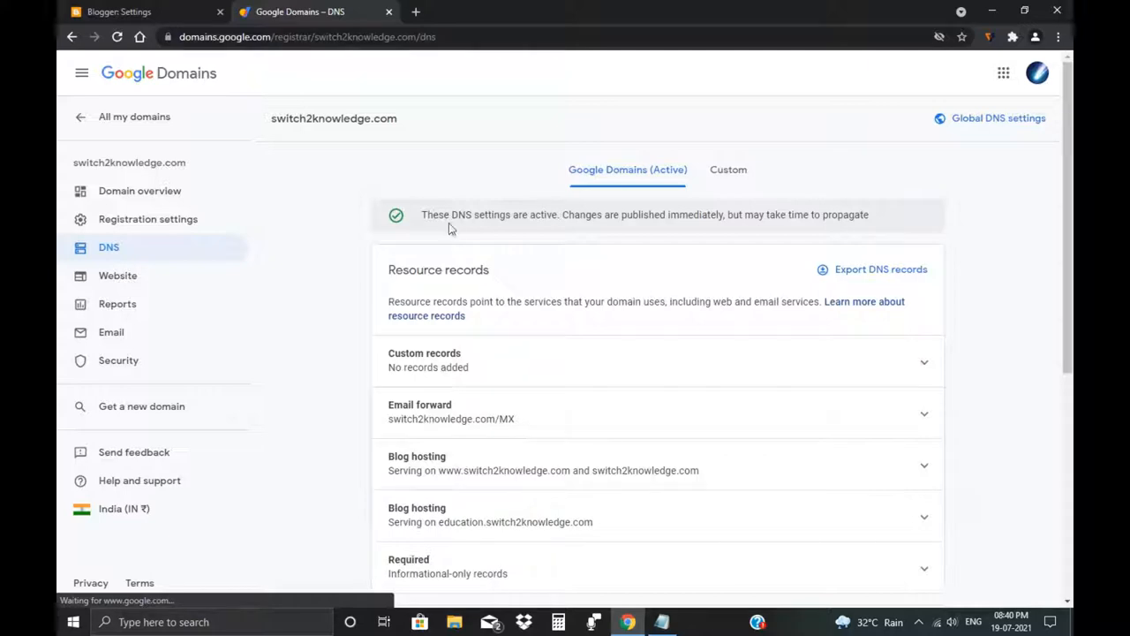
mouse_move(428, 189)
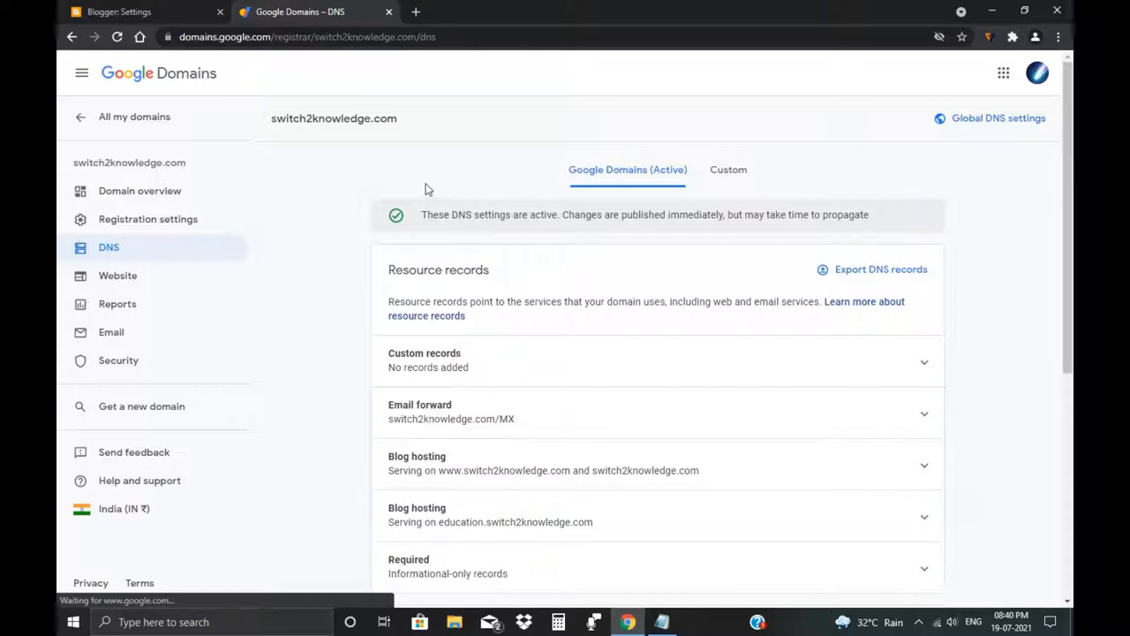
mouse_move(173, 244)
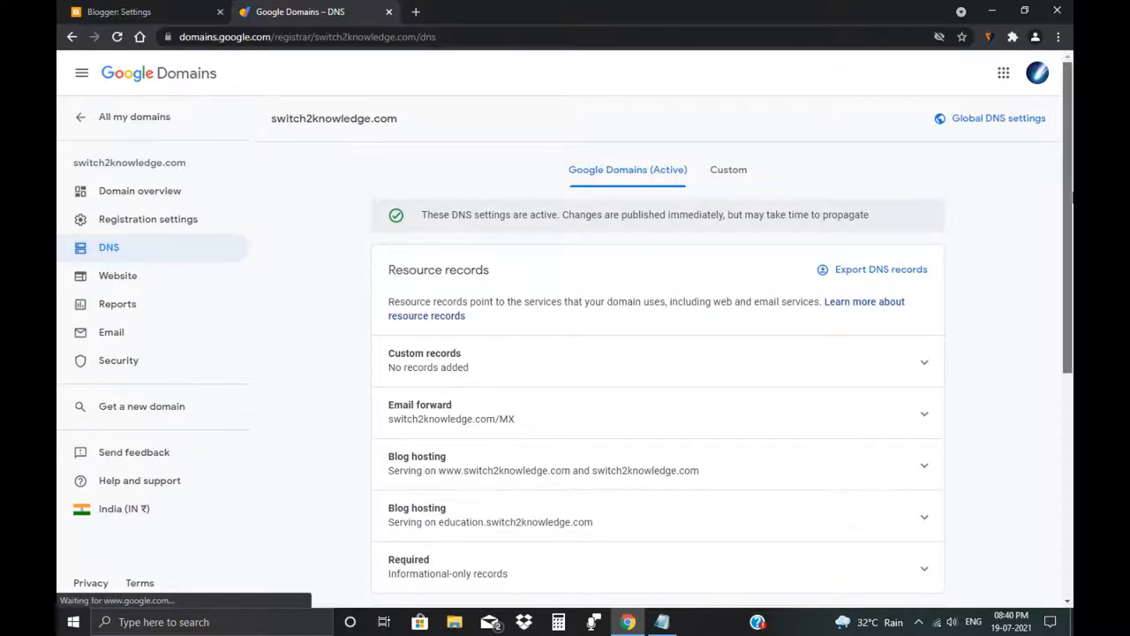
Step: Add a new custom resource record and set its type to CNAME
scroll(down, 3)
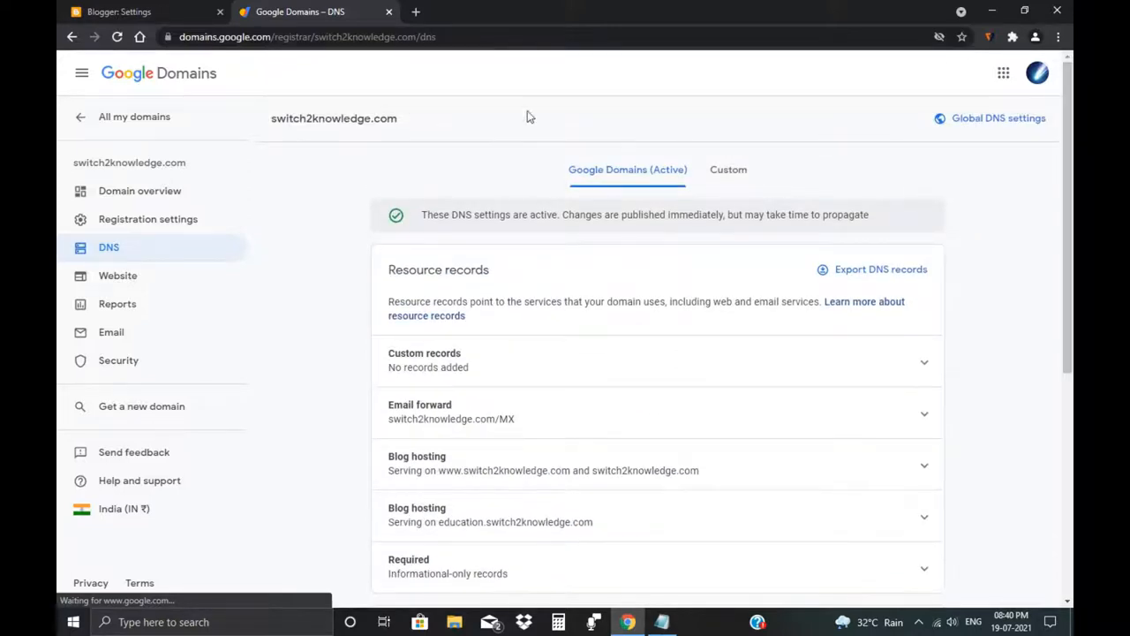
mouse_move(145, 265)
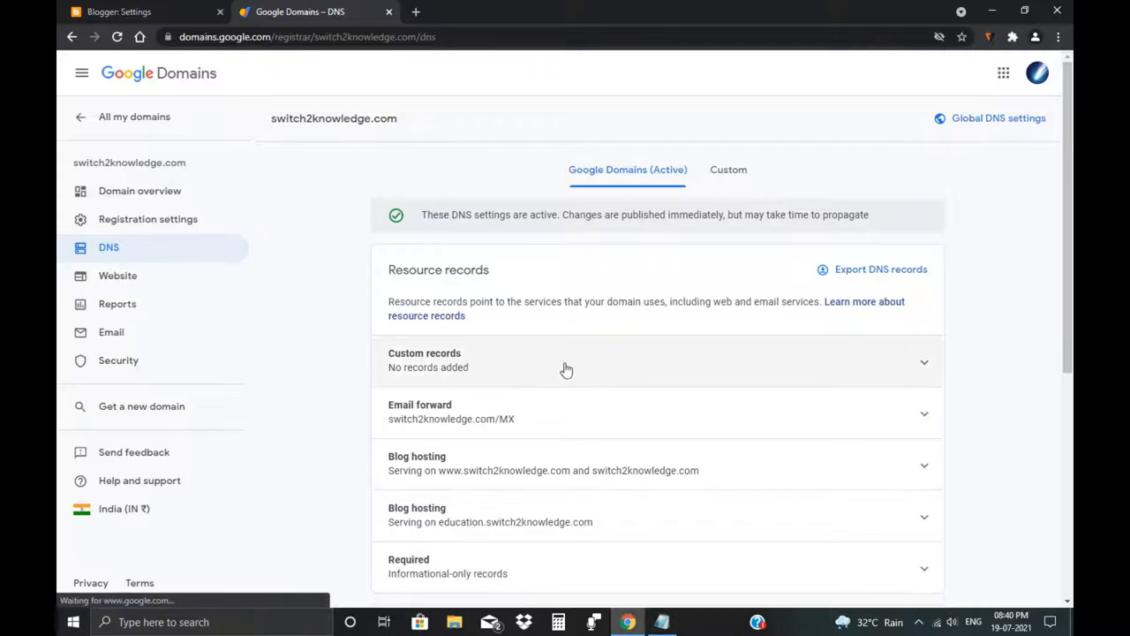
mouse_move(455, 363)
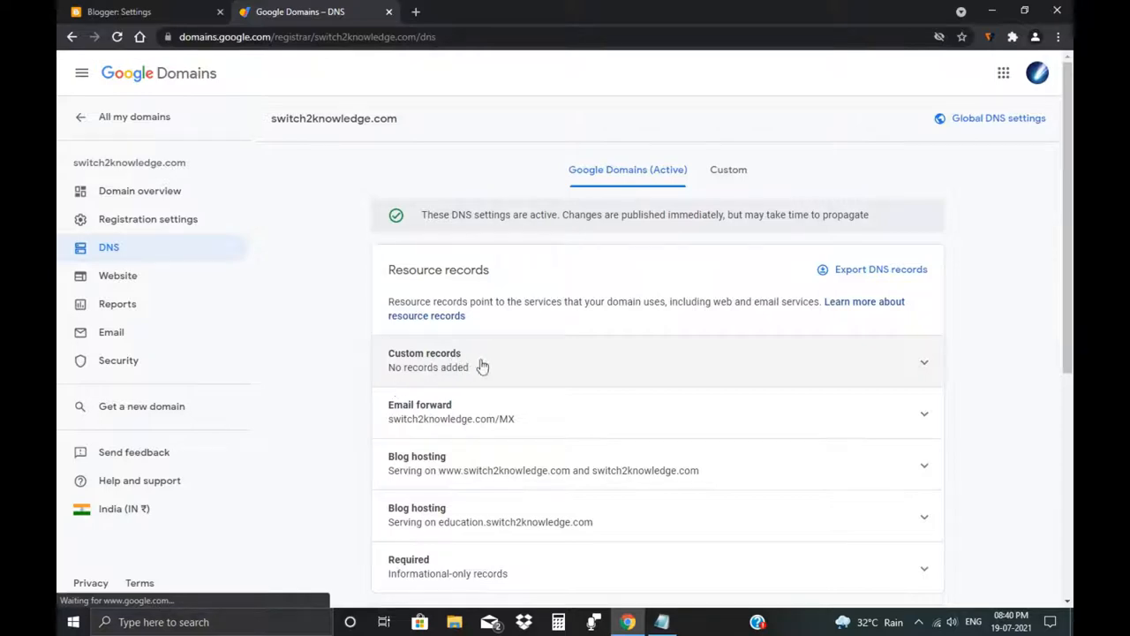
mouse_move(545, 364)
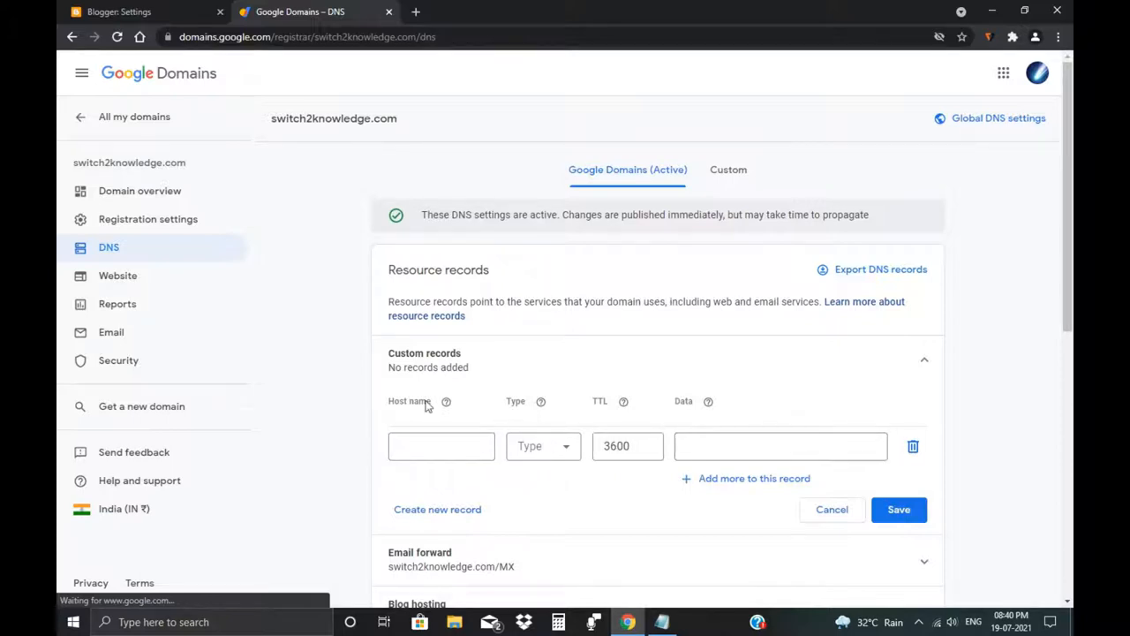
mouse_move(544, 452)
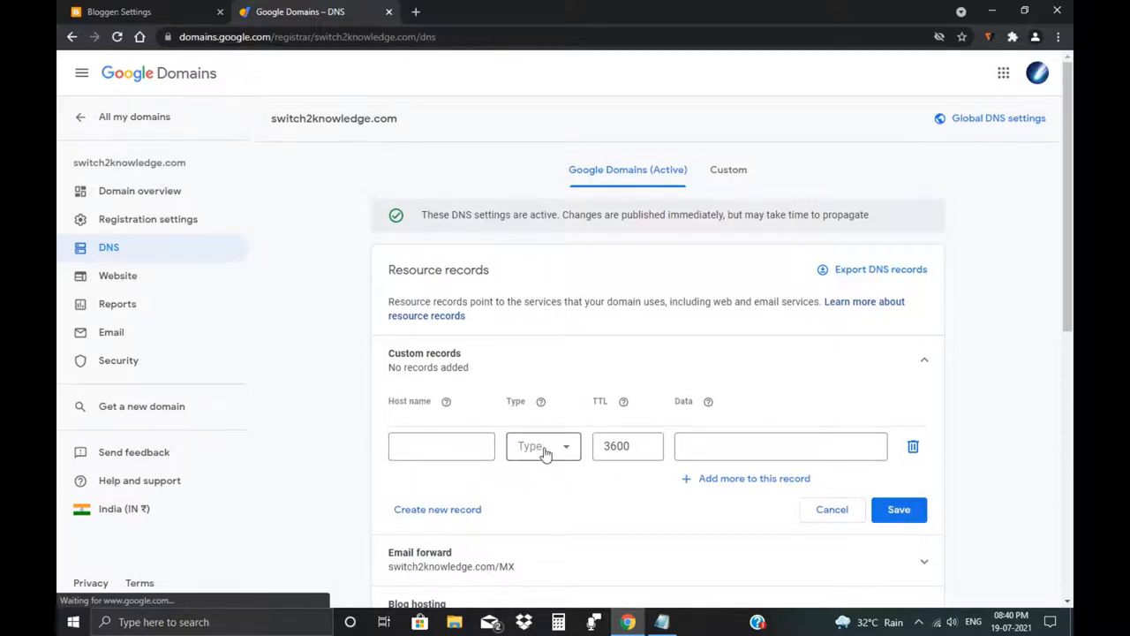
click(544, 445)
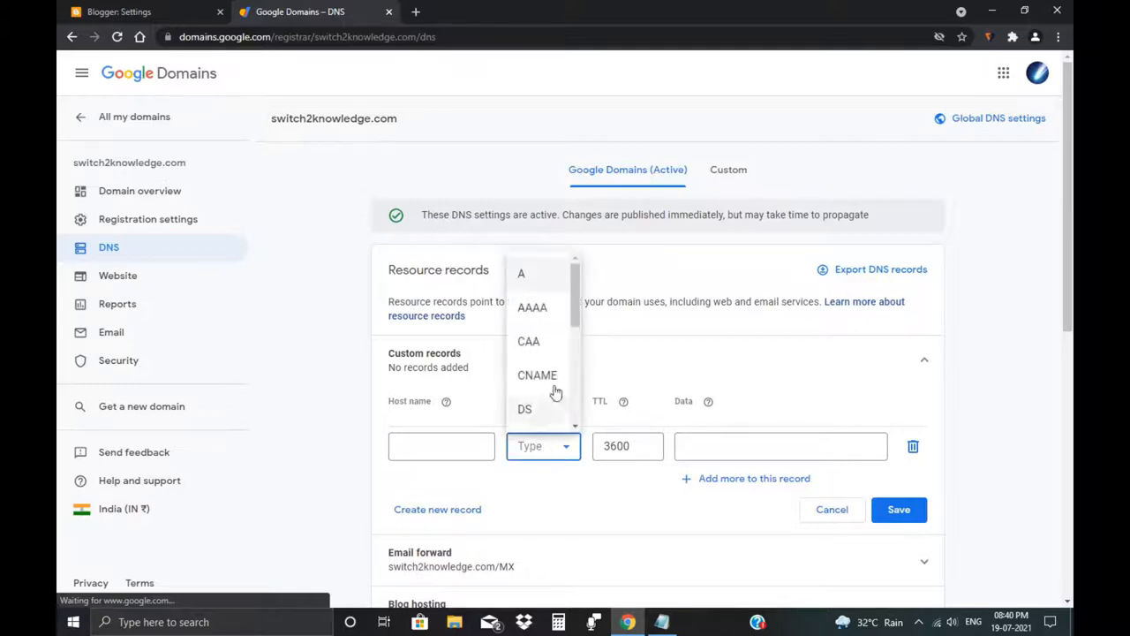
click(536, 375)
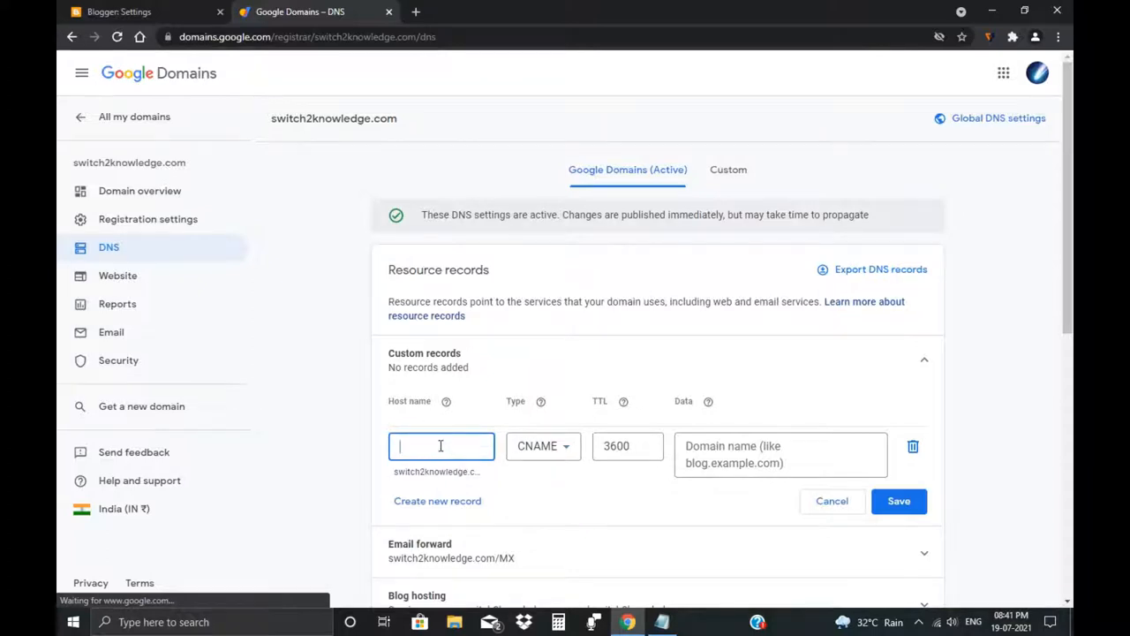
mouse_move(445, 445)
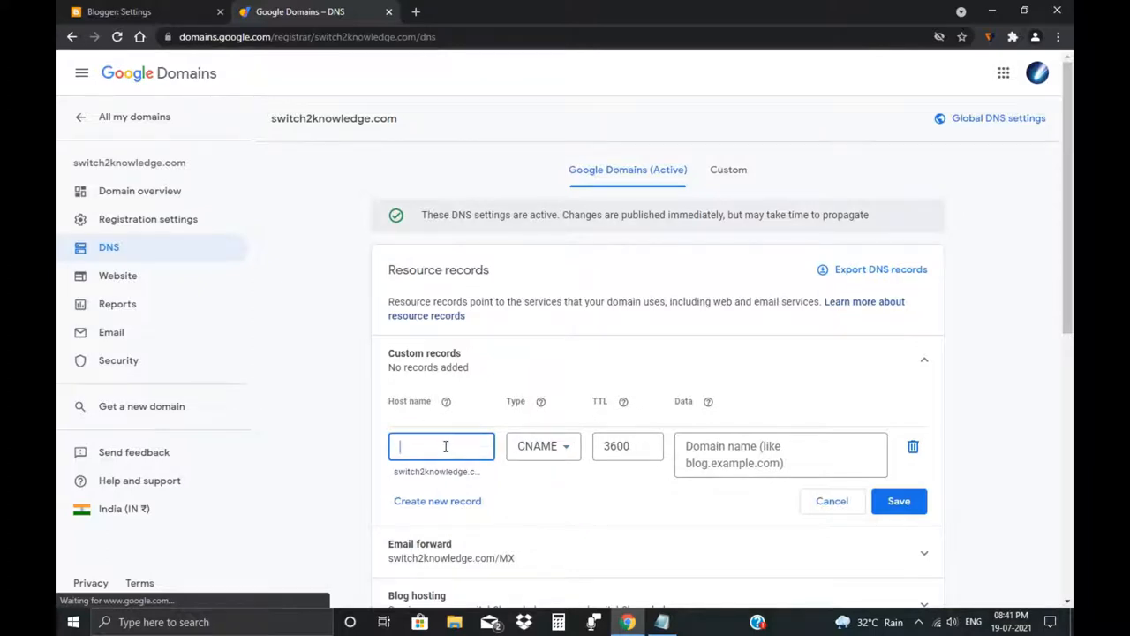
Step: Enter 'help' as the host name of the new CNAME record
text(help)
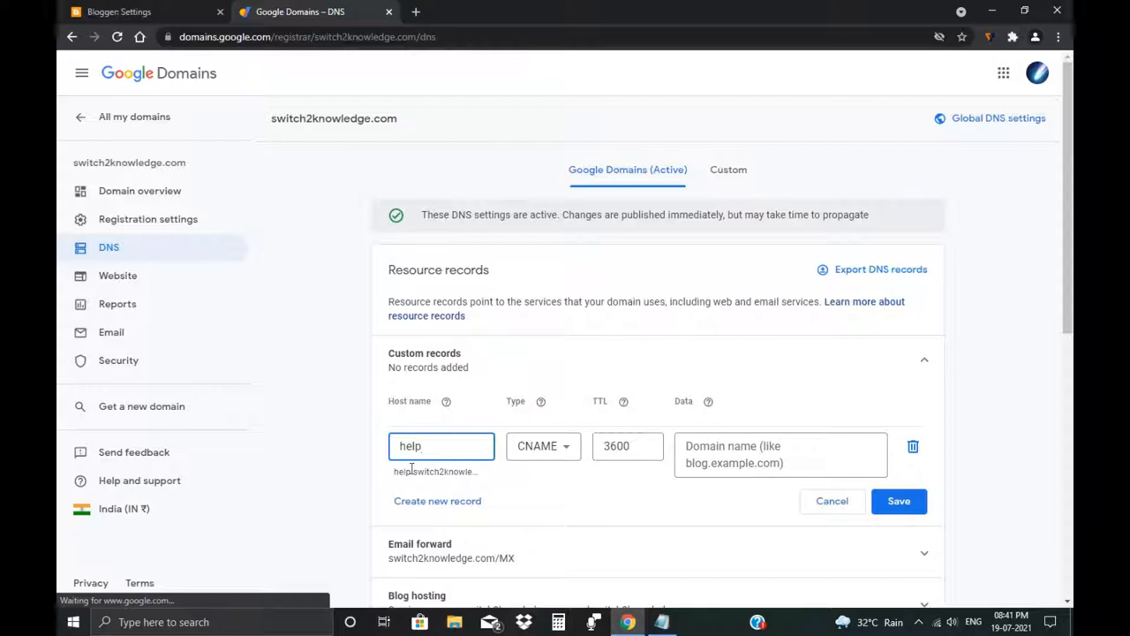
mouse_move(480, 478)
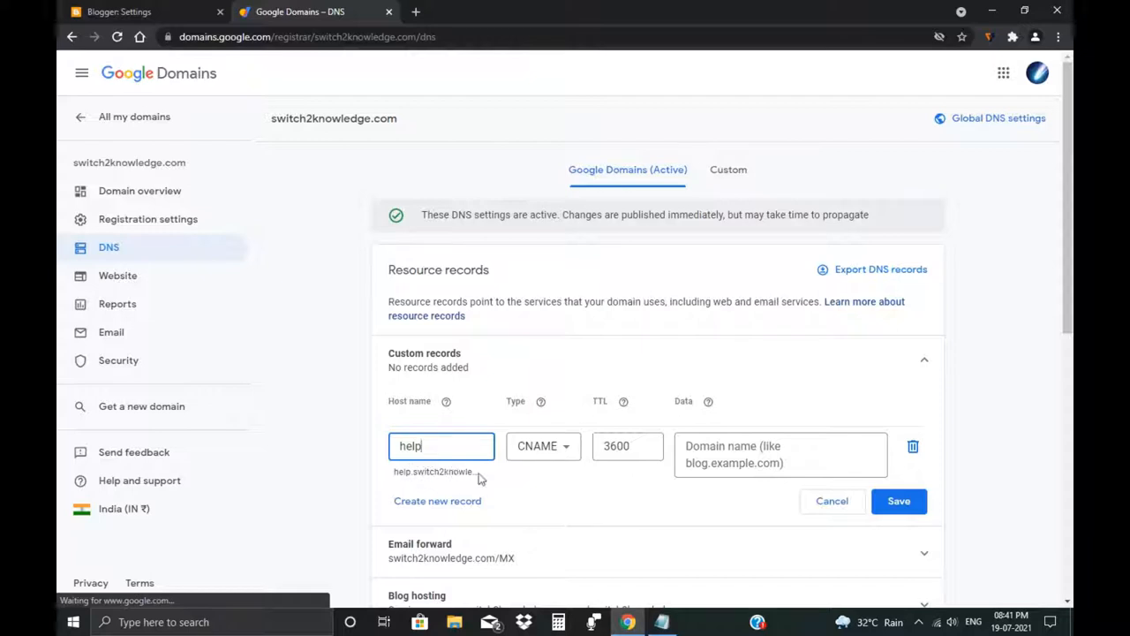
mouse_move(470, 473)
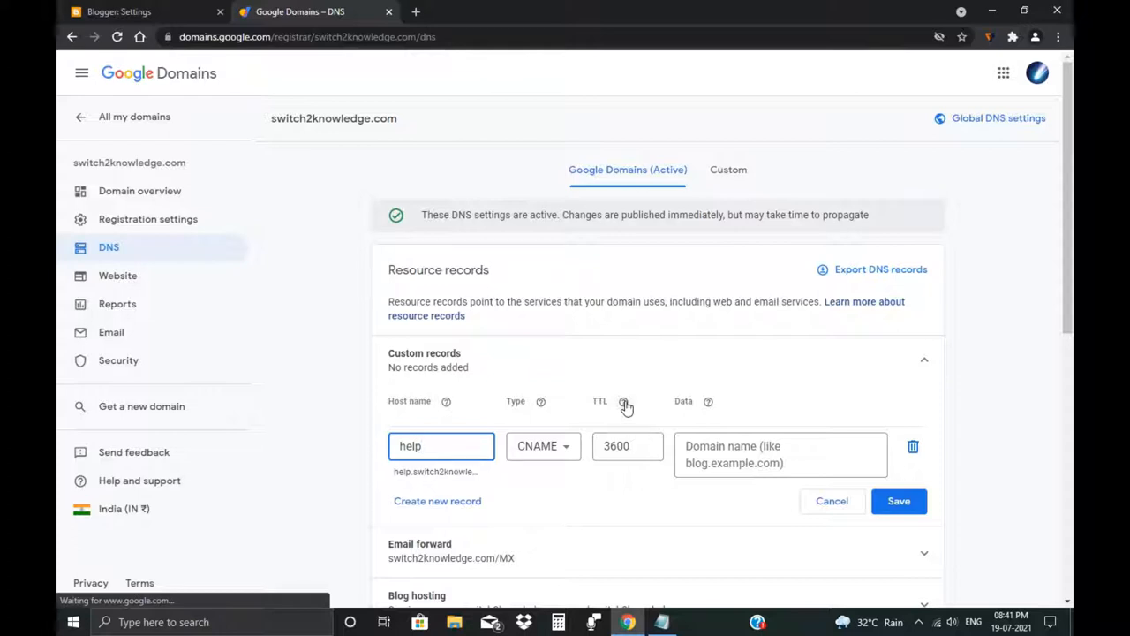
click(624, 403)
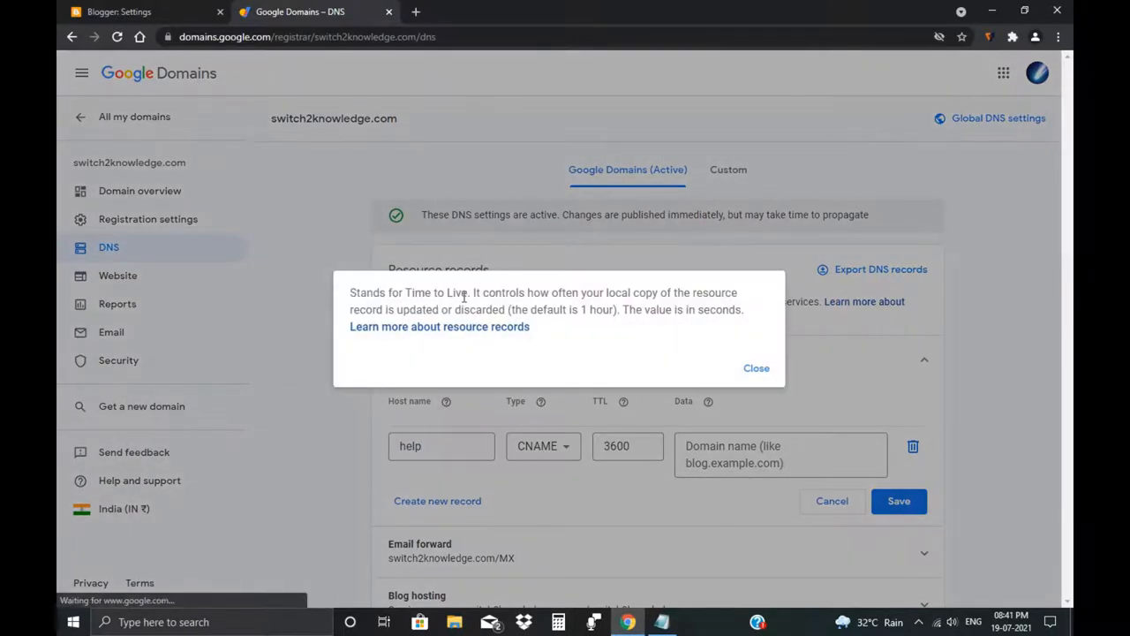
click(756, 369)
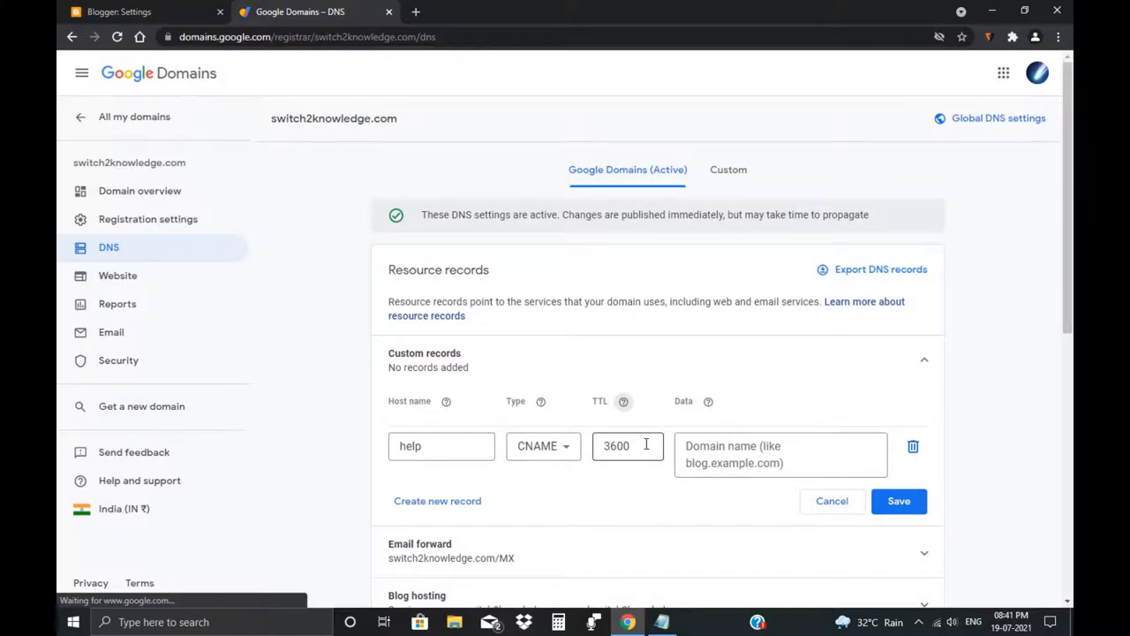
click(629, 445)
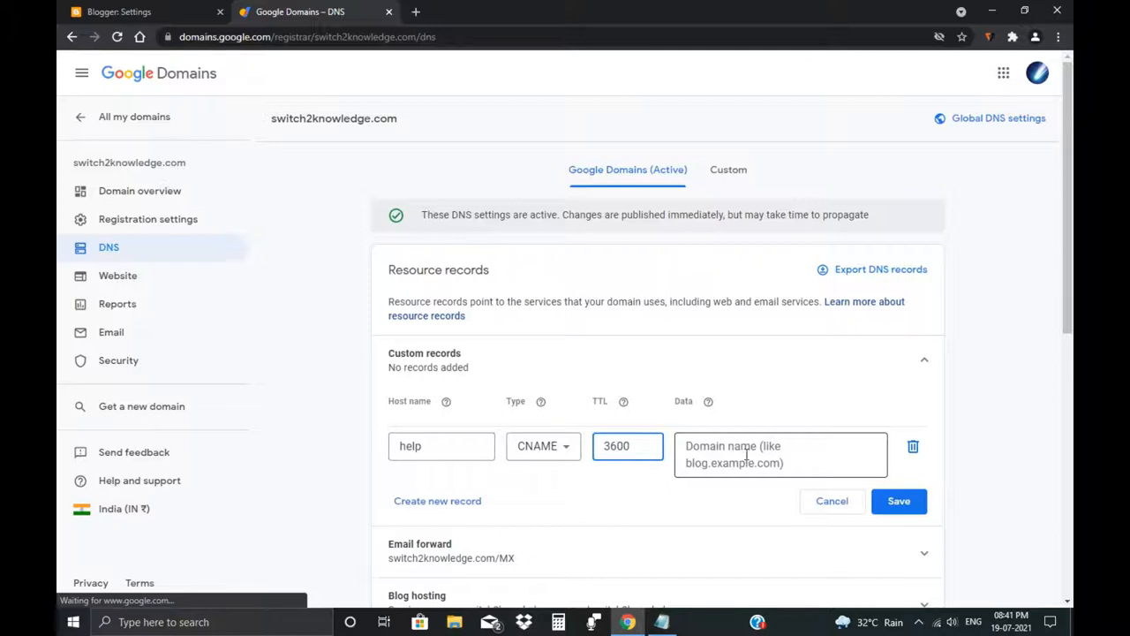
mouse_move(775, 462)
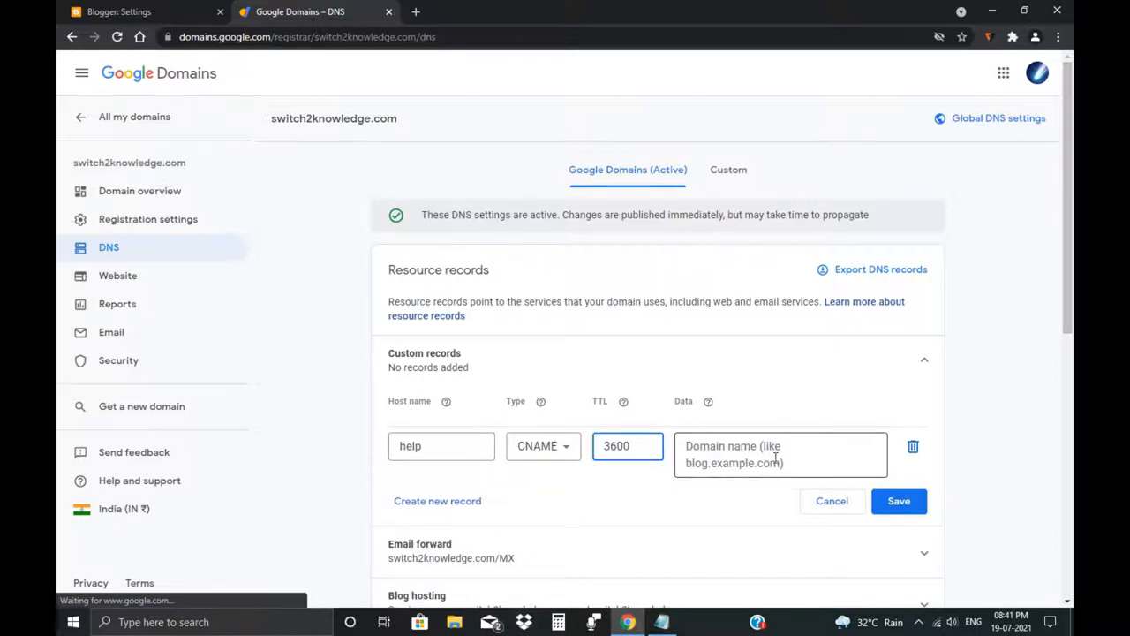
Step: Select the ghs.googlehosted.com target text to copy it for the record's data field
scroll(down, 3)
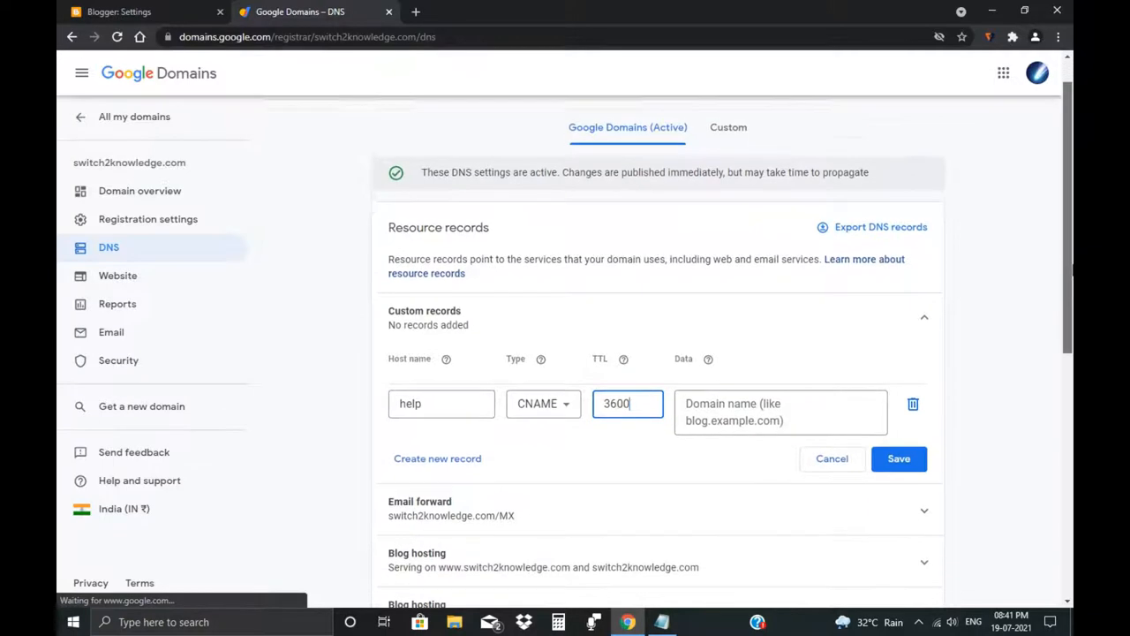
scroll(down, 3)
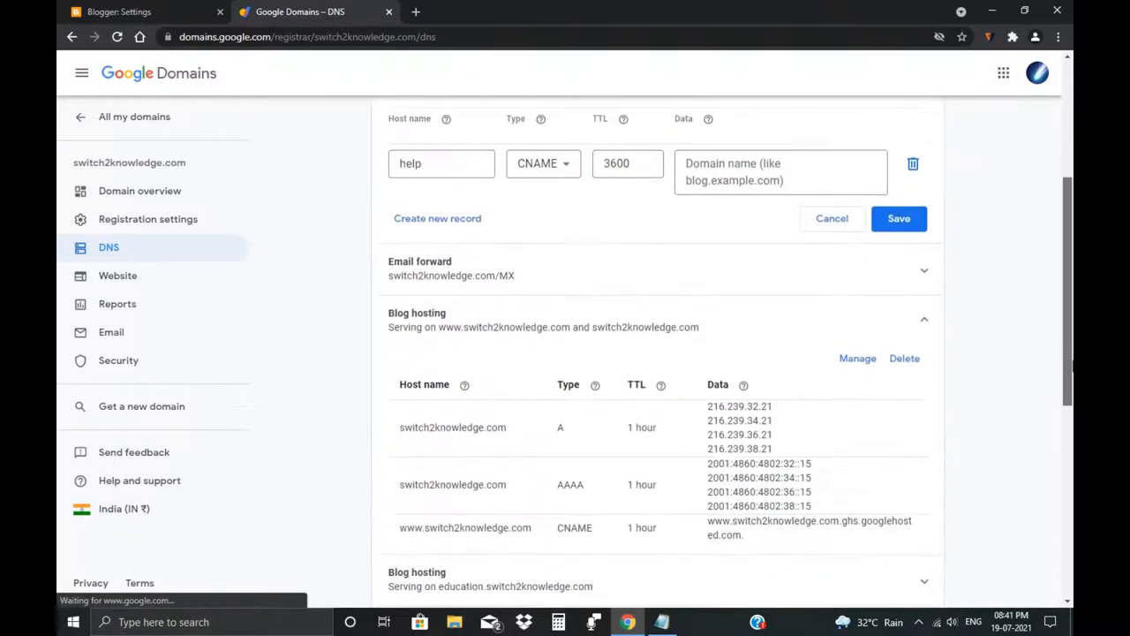
scroll(down, 3)
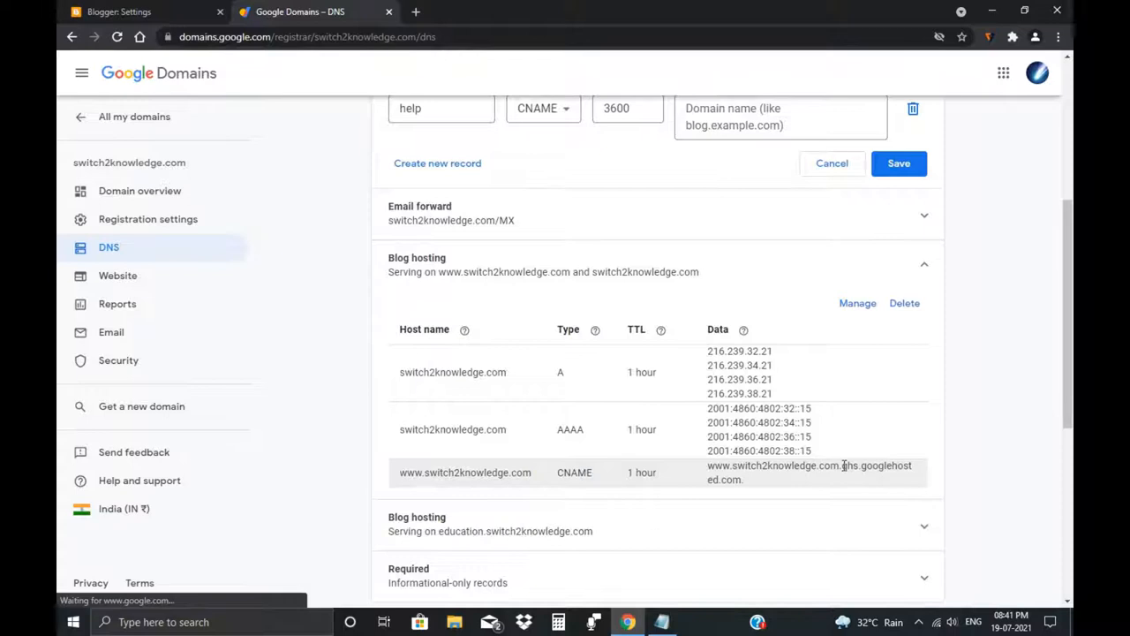
drag(844, 466, 745, 480)
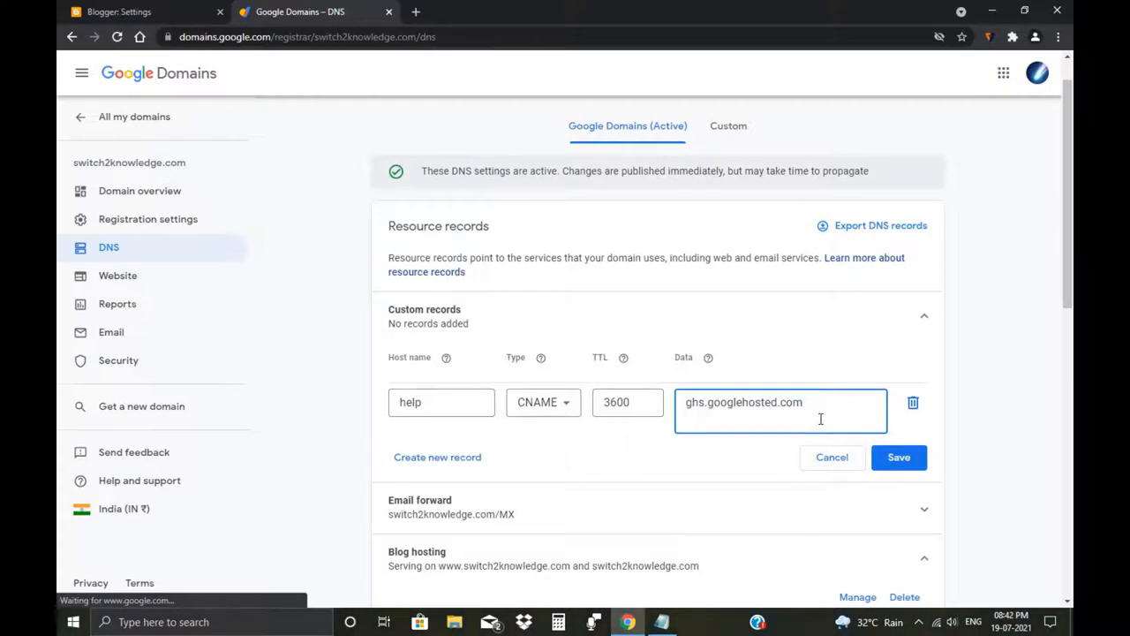
mouse_move(763, 449)
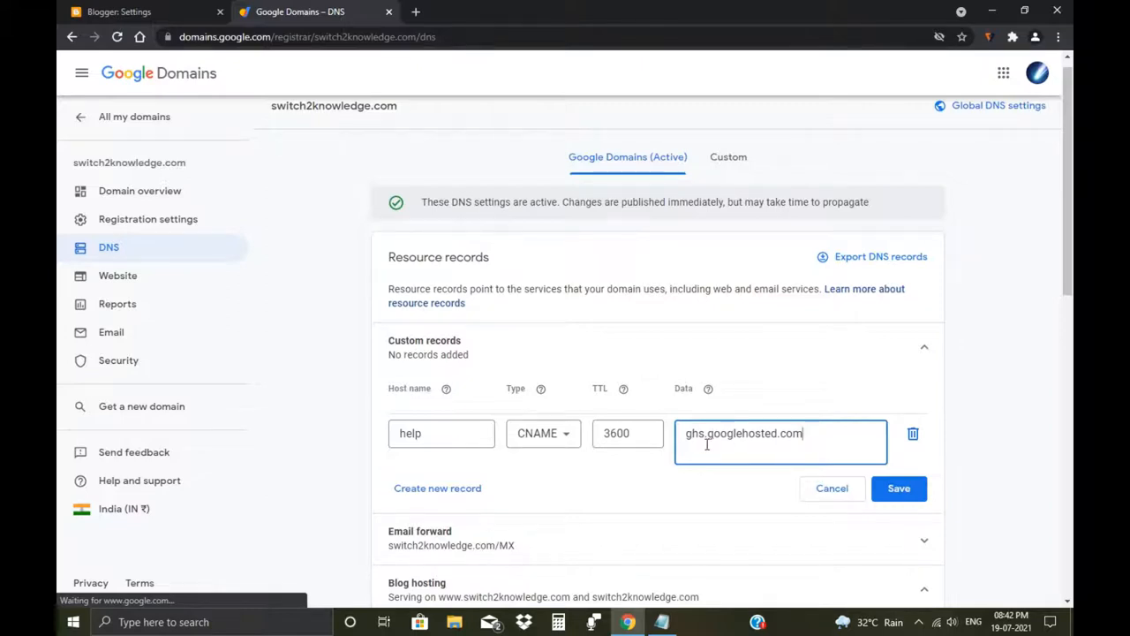
mouse_move(818, 438)
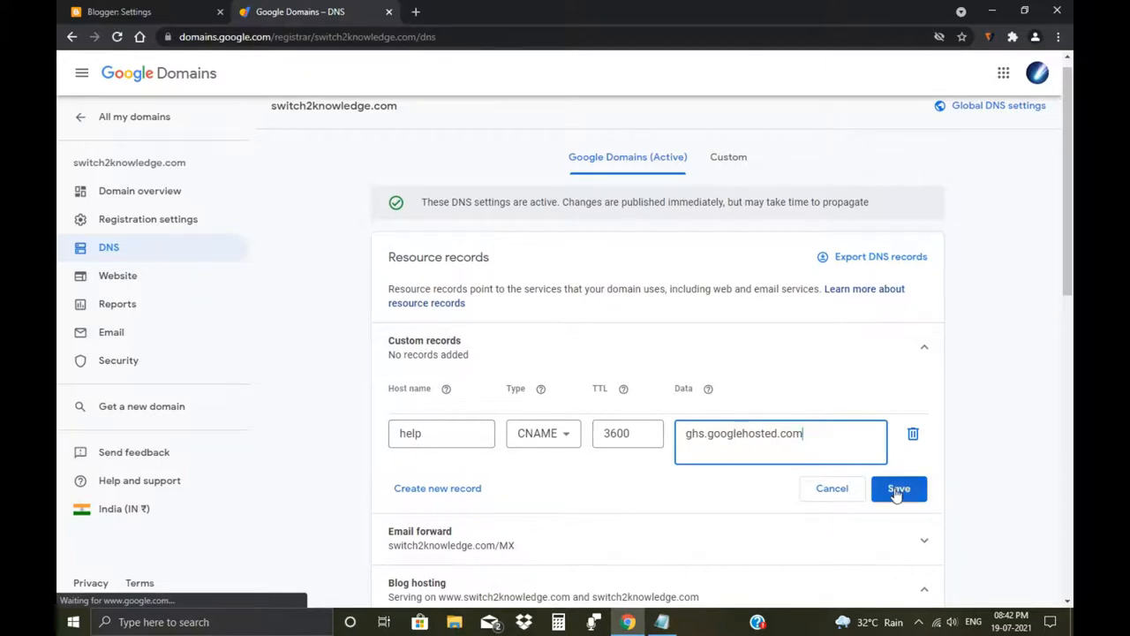
mouse_move(794, 425)
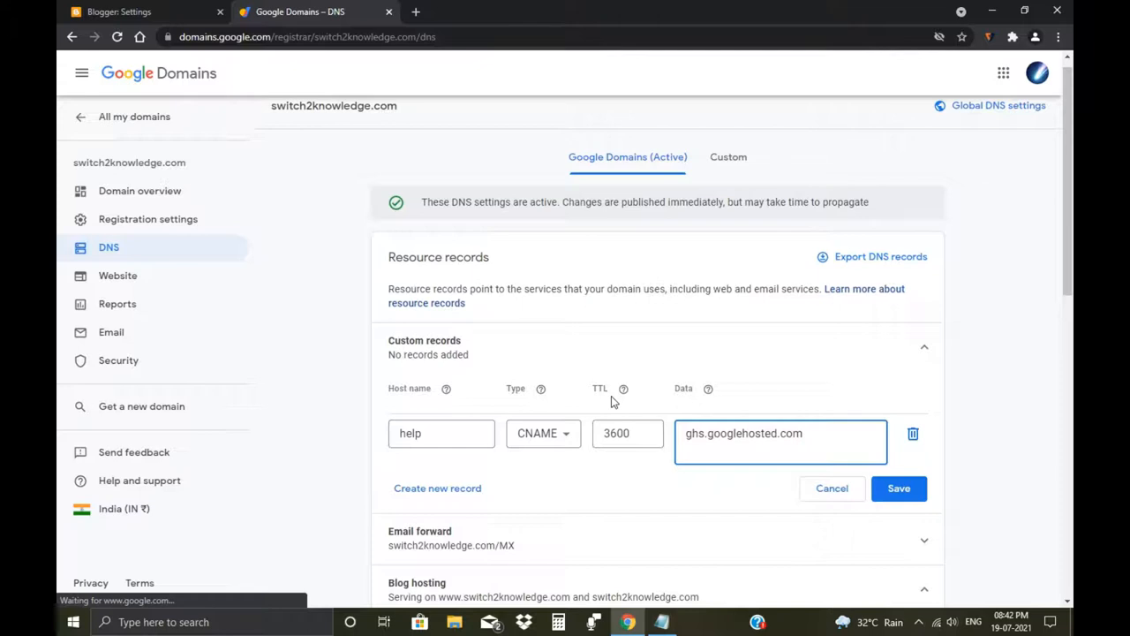
Step: Cancel the drafted help CNAME record so no custom records remain
scroll(down, 3)
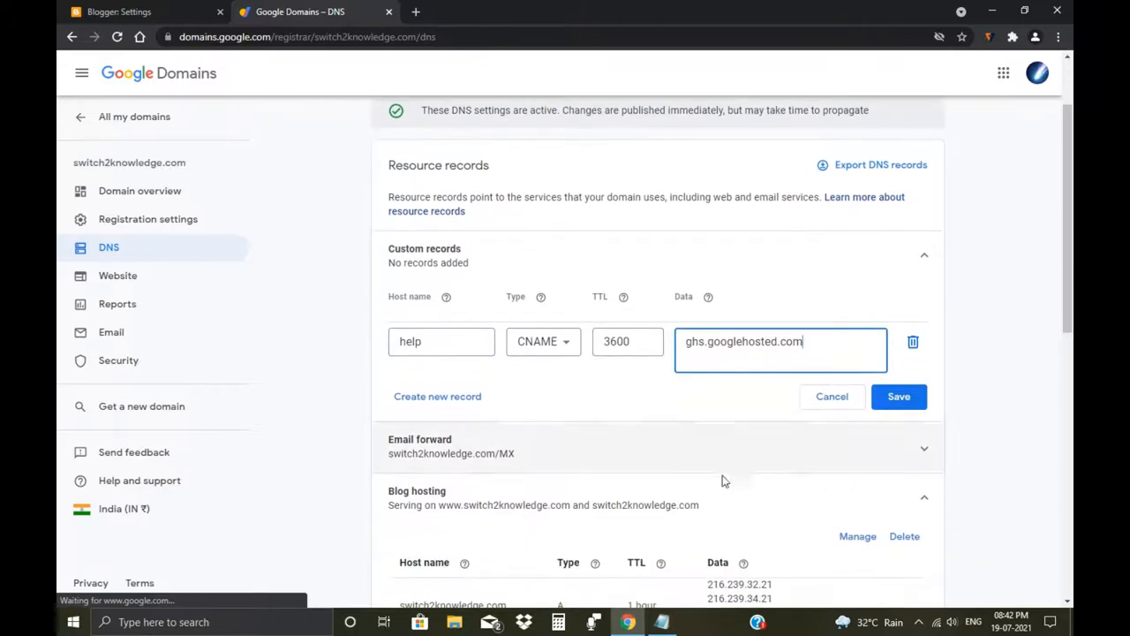
scroll(down, 3)
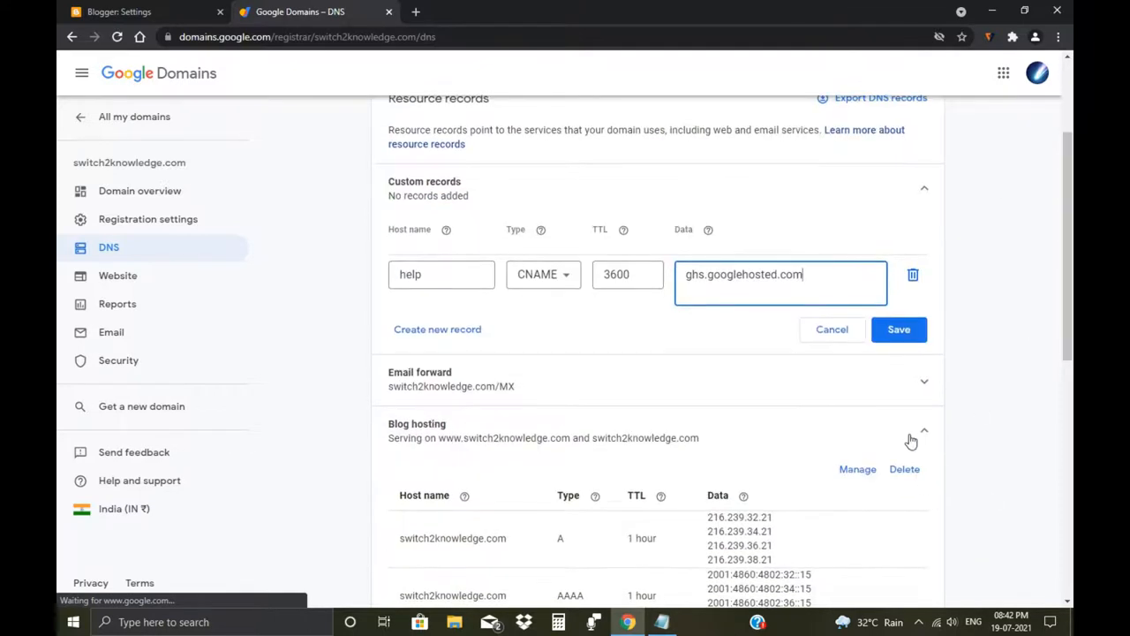
scroll(down, 3)
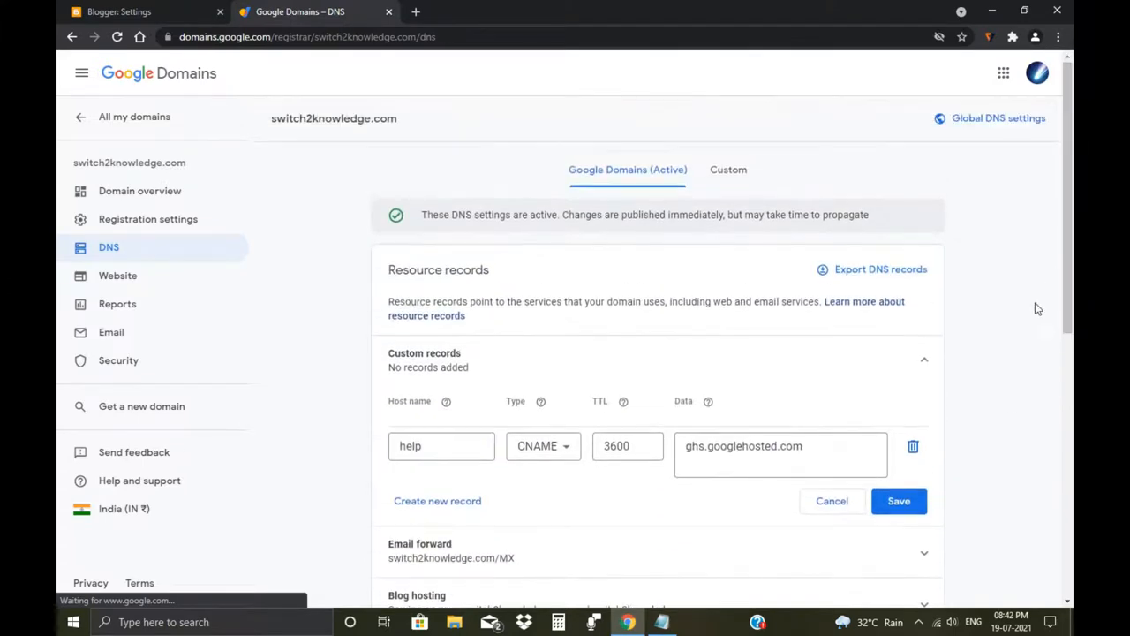
mouse_move(831, 509)
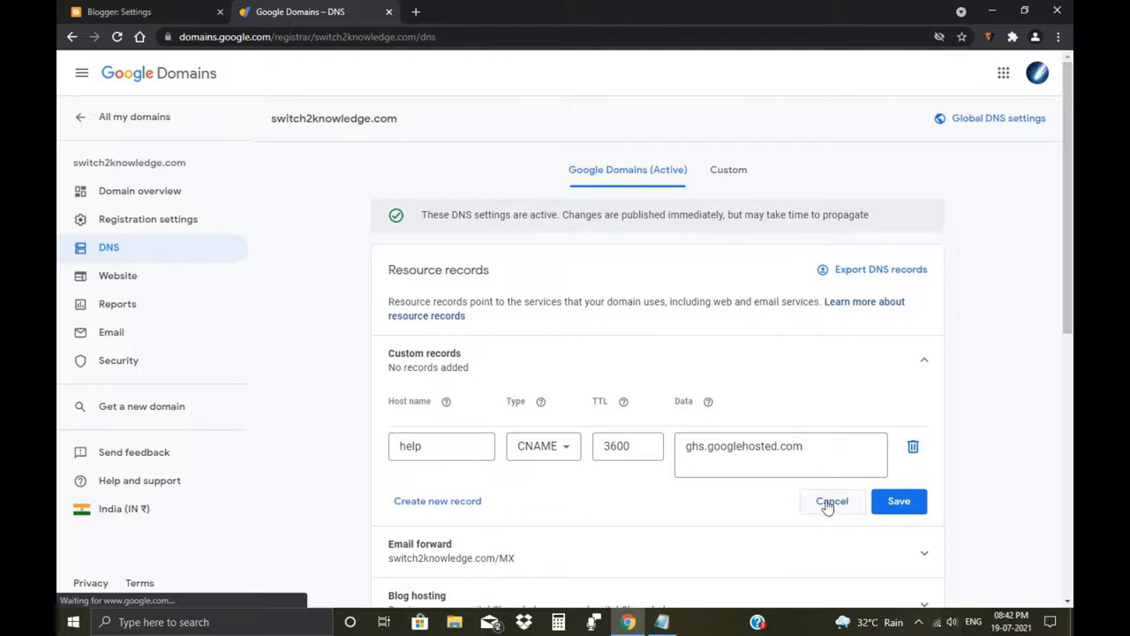
mouse_move(822, 509)
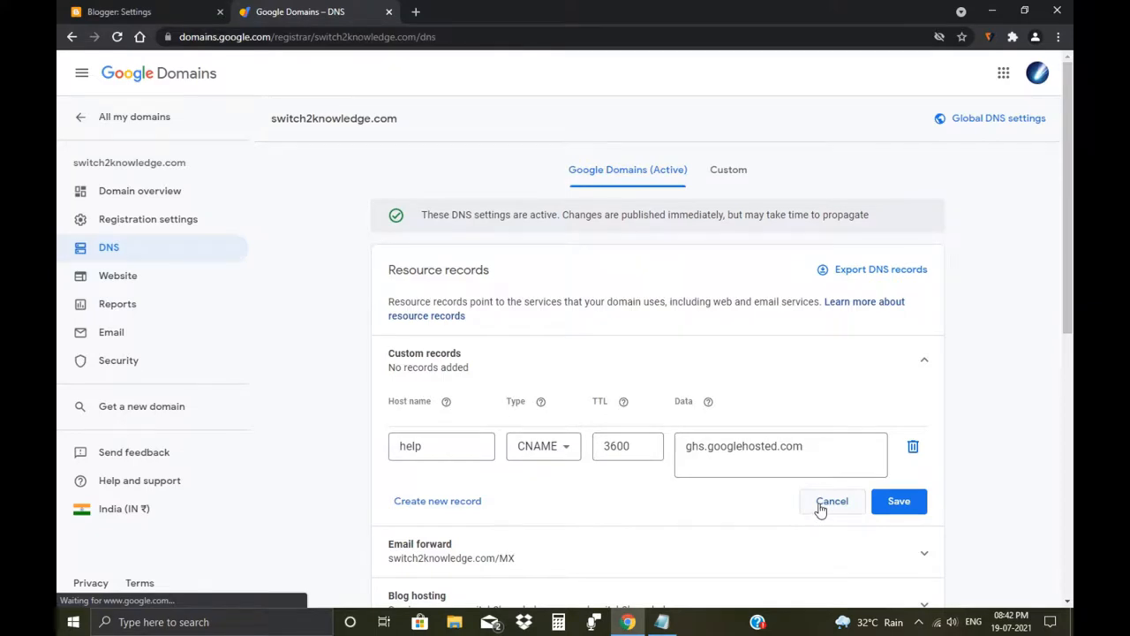
mouse_move(834, 514)
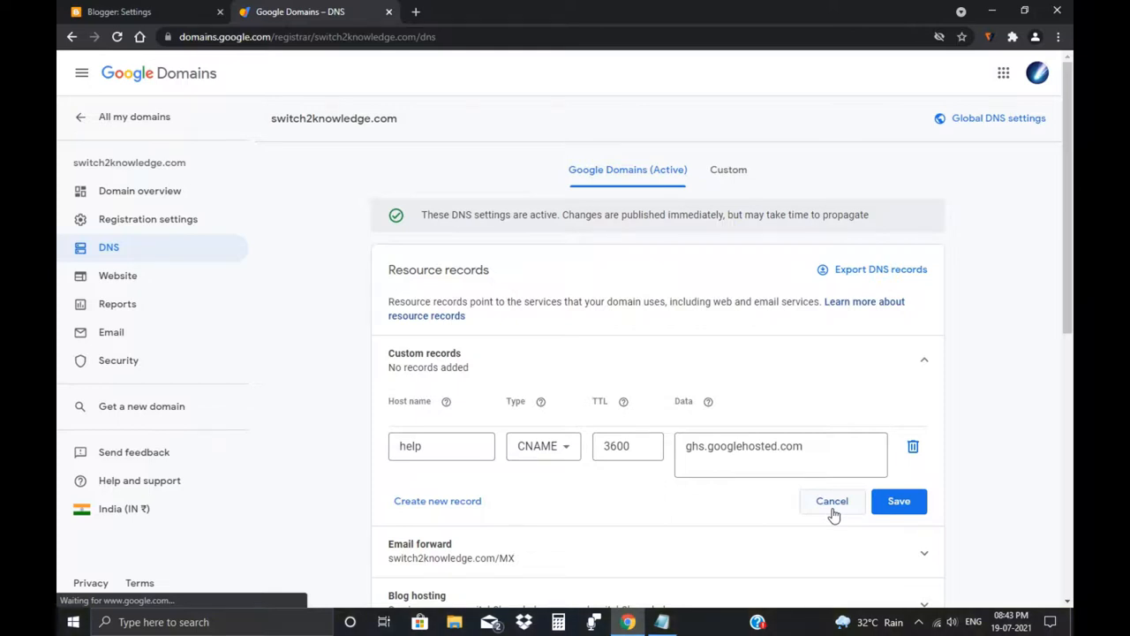
click(442, 445)
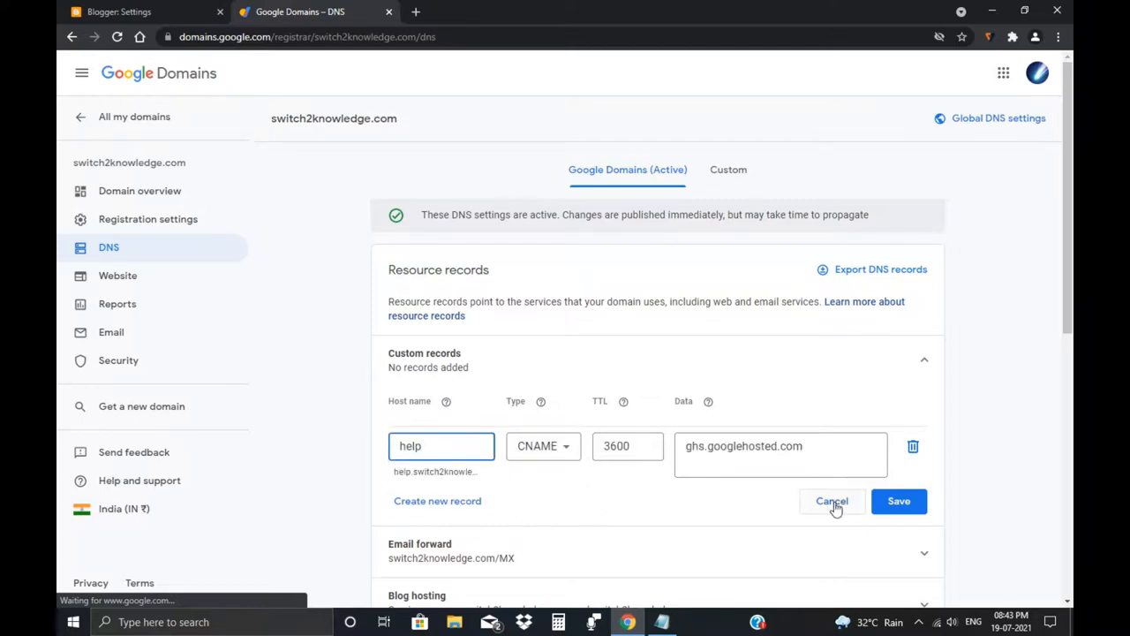
click(832, 501)
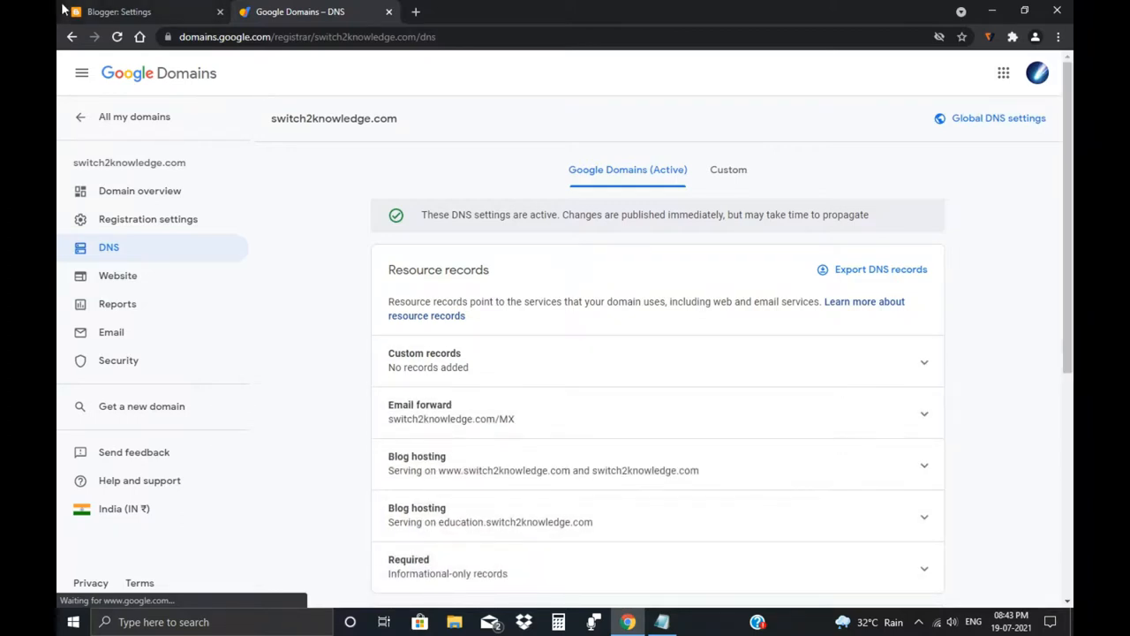
click(124, 10)
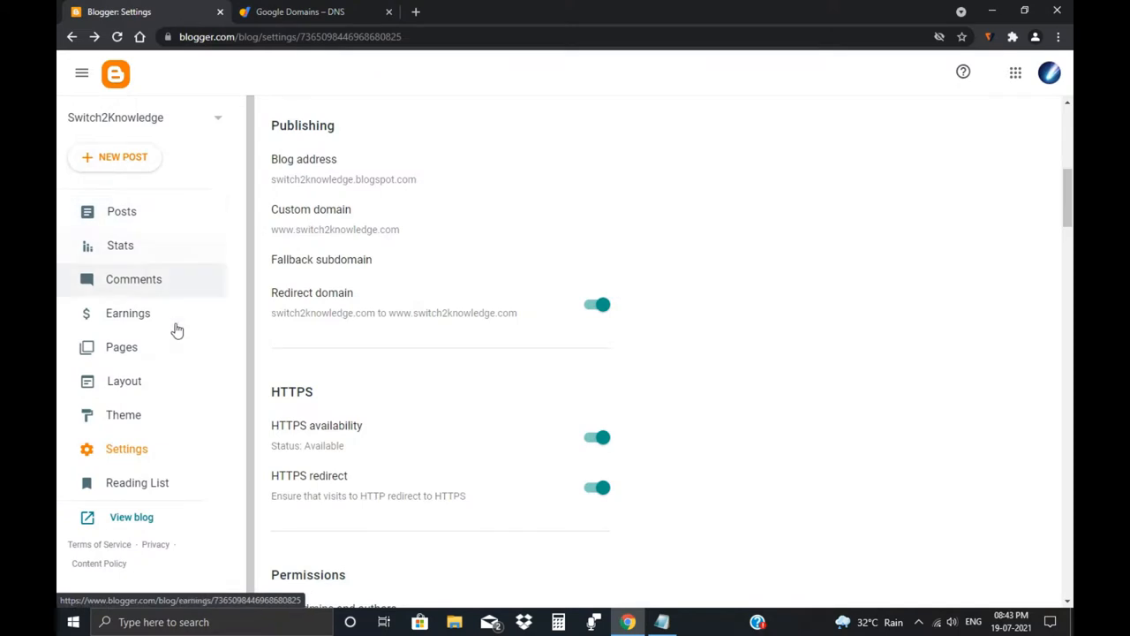
mouse_move(327, 296)
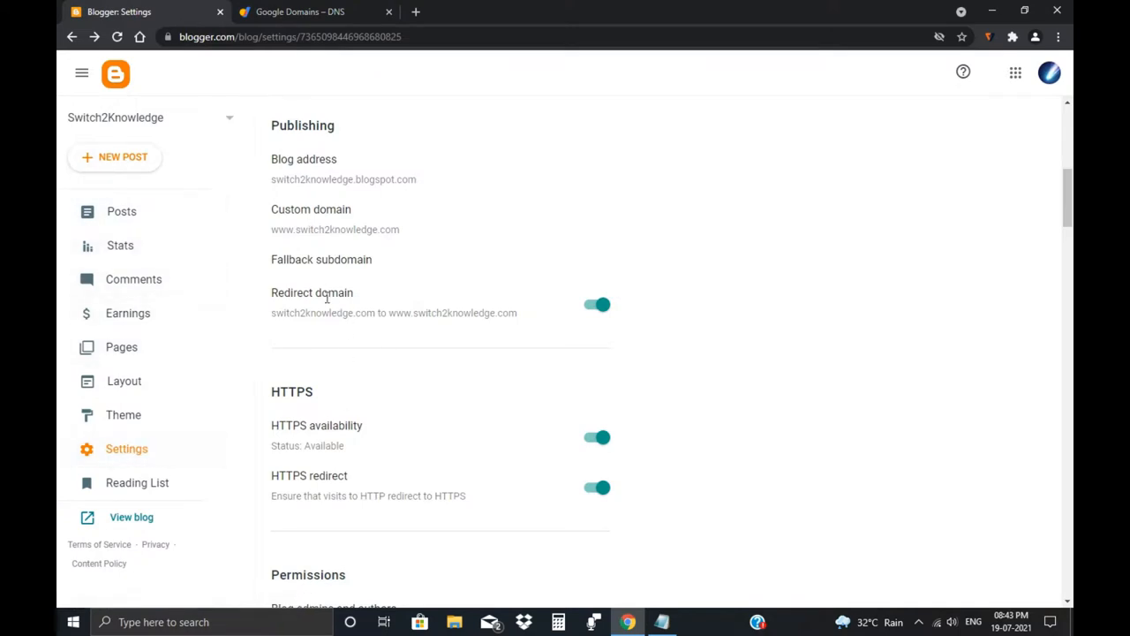
mouse_move(317, 215)
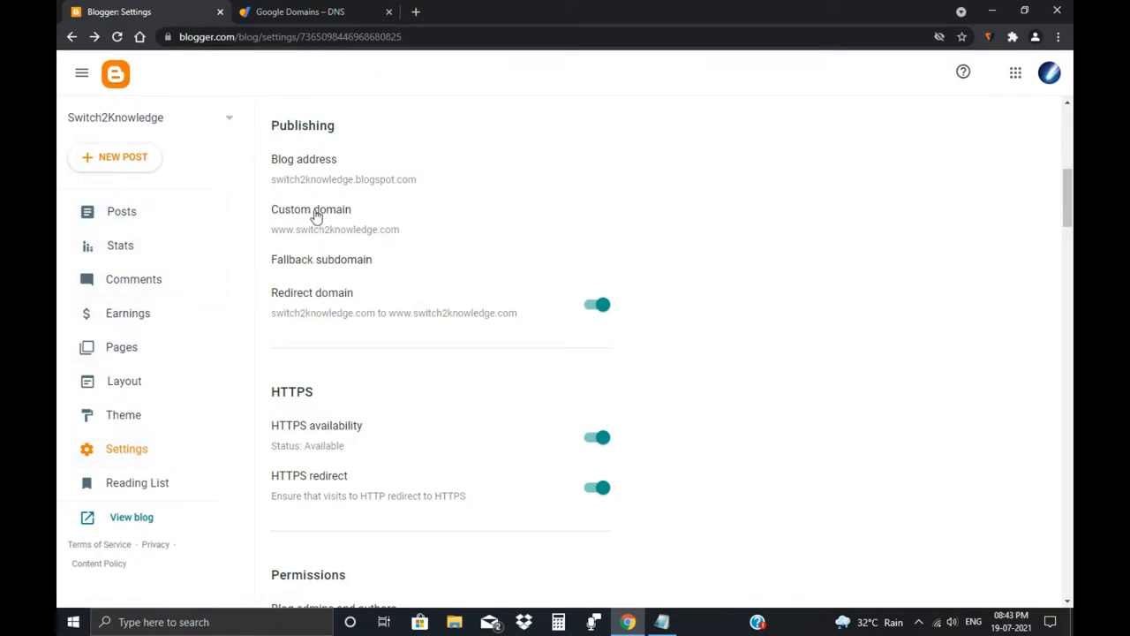
click(336, 219)
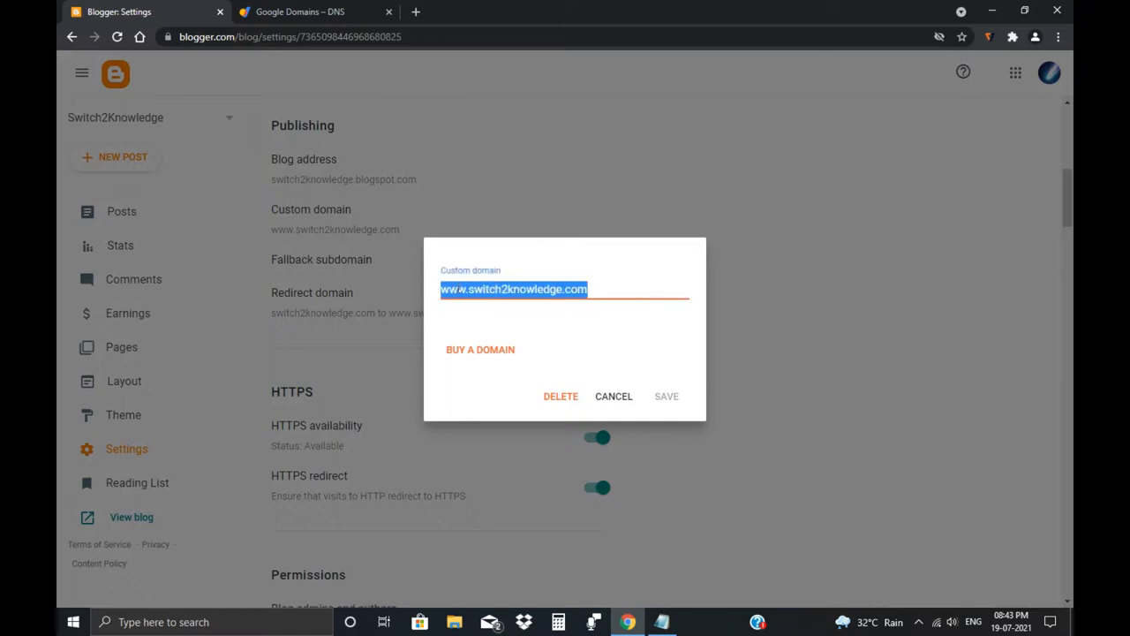
double_click(450, 290)
text(help)
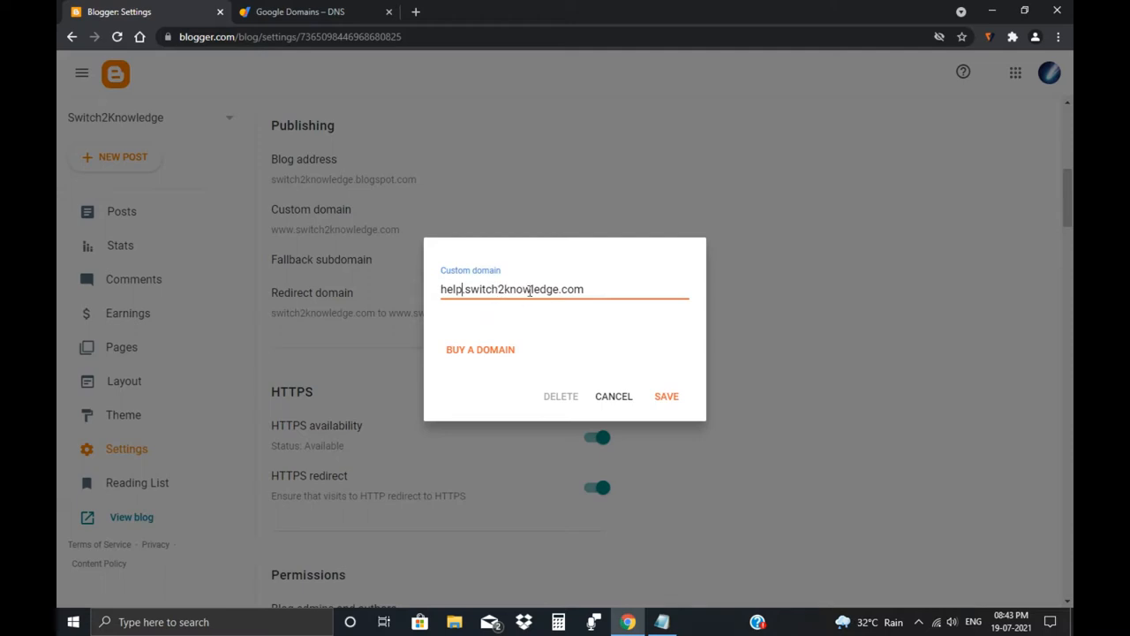
mouse_move(516, 304)
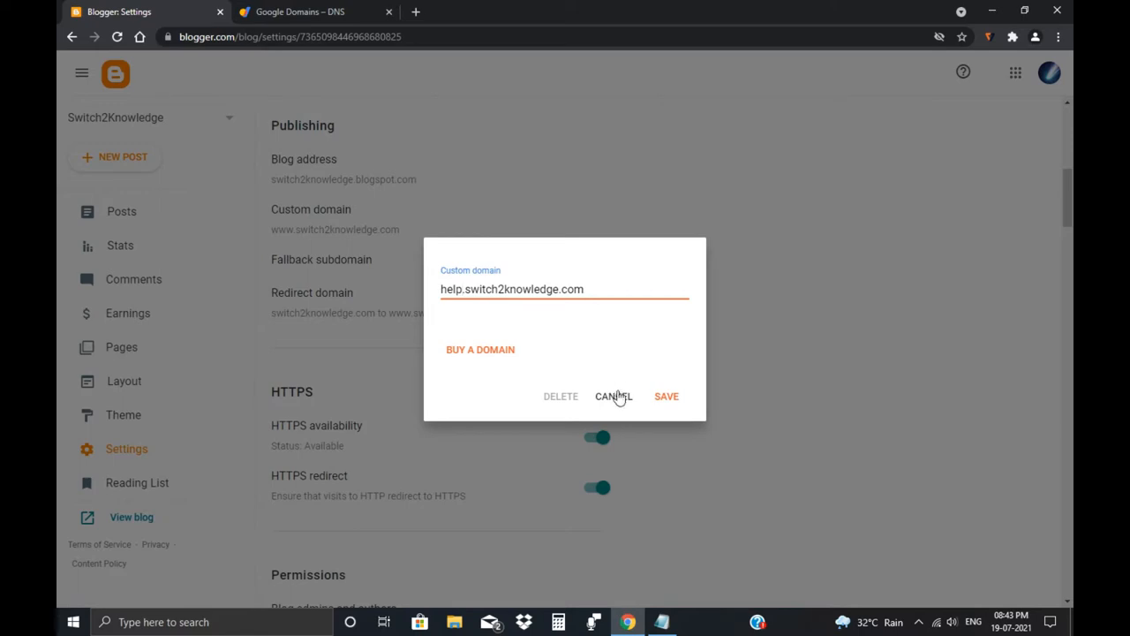
mouse_move(572, 297)
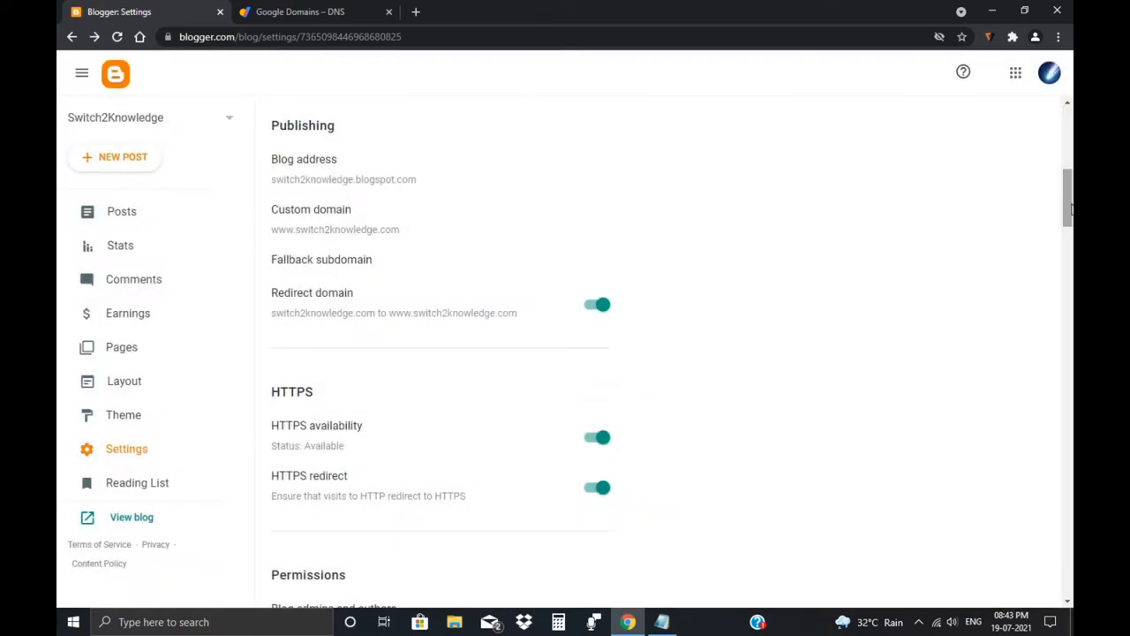
scroll(down, 3)
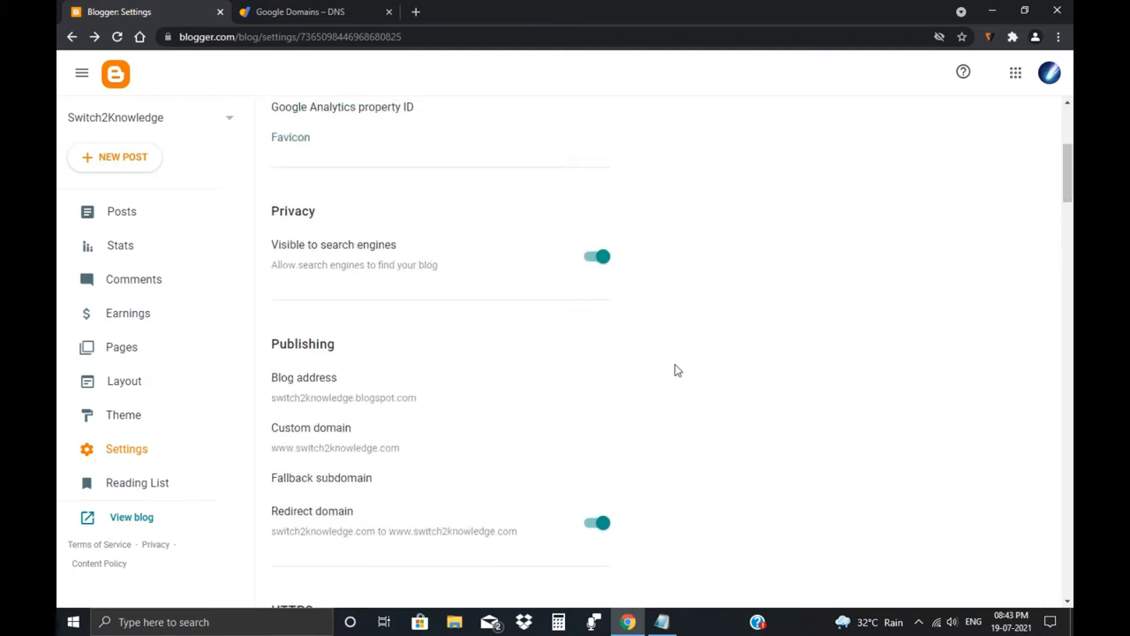
mouse_move(675, 364)
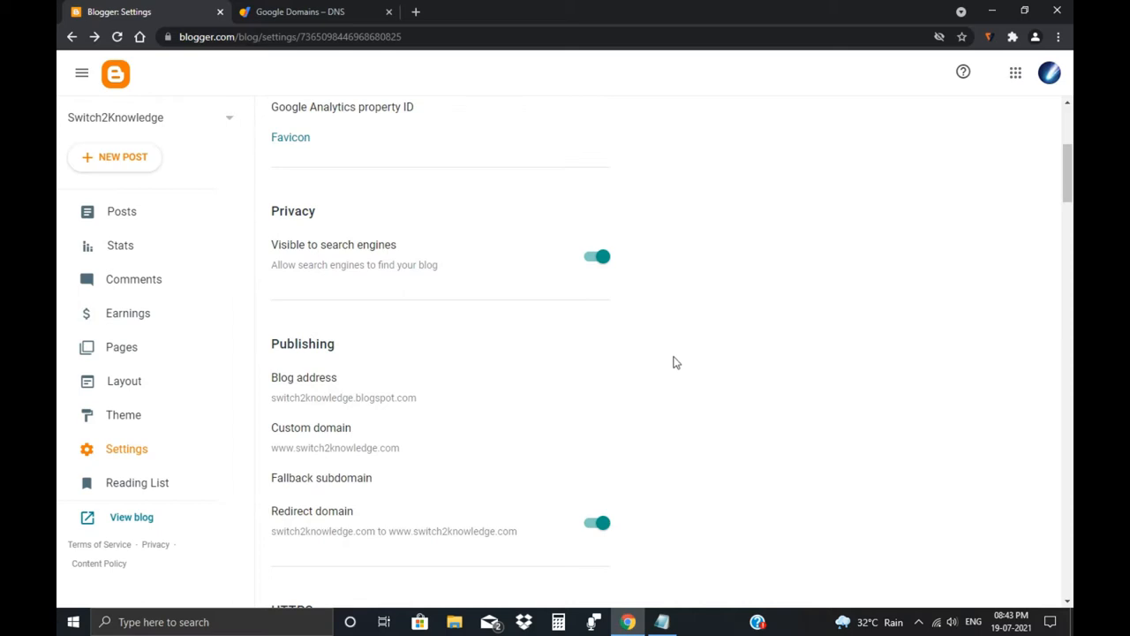
mouse_move(508, 434)
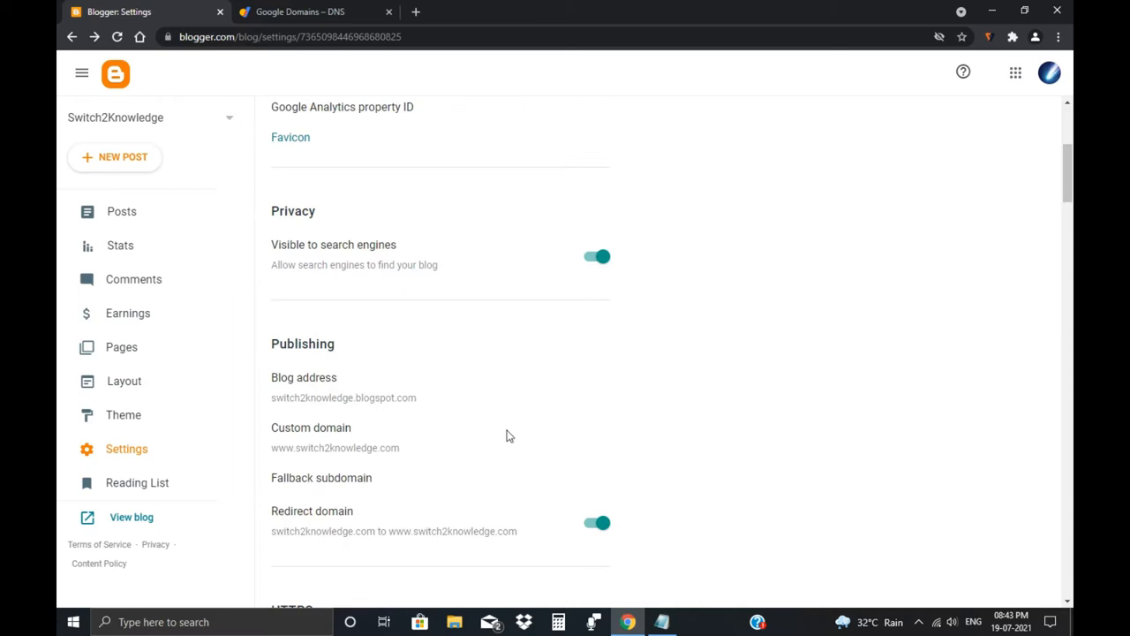
scroll(down, 3)
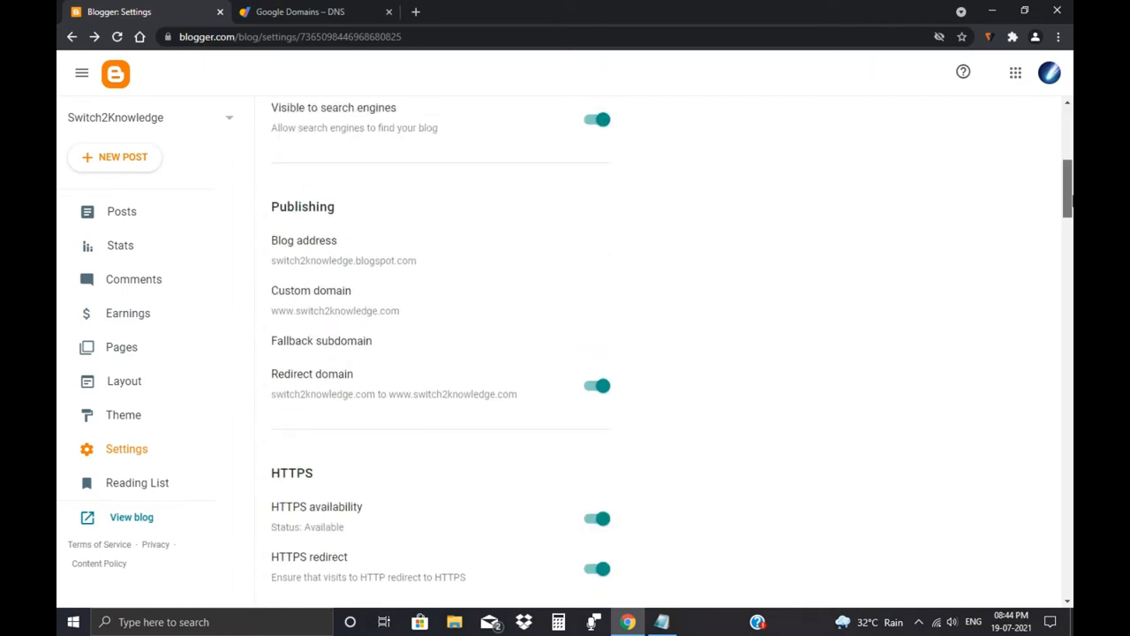
scroll(down, 3)
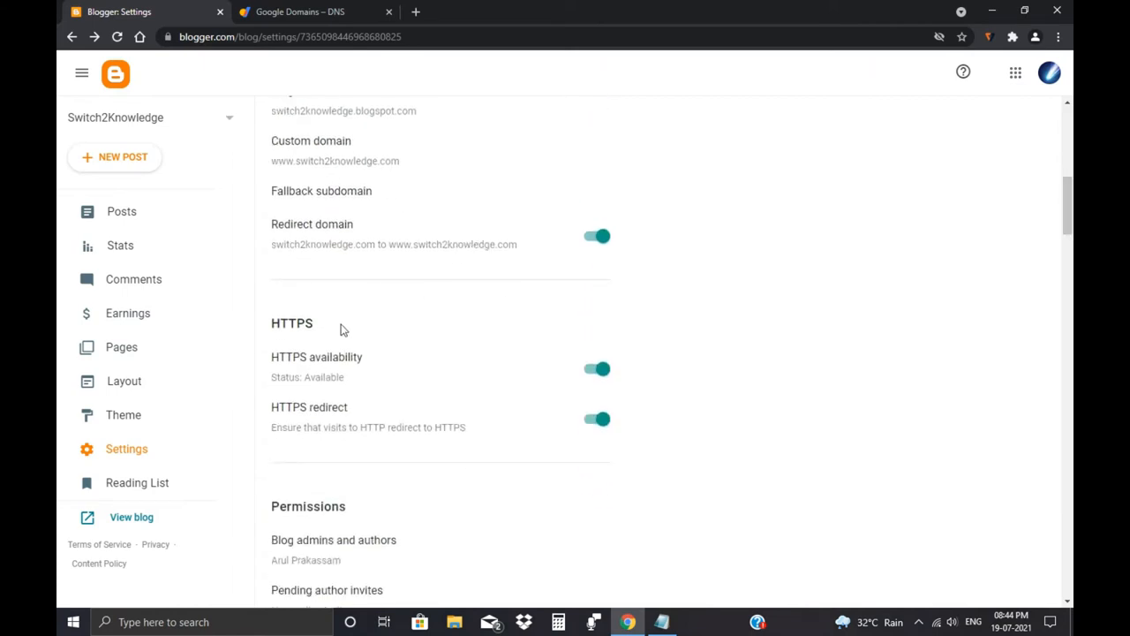
mouse_move(346, 381)
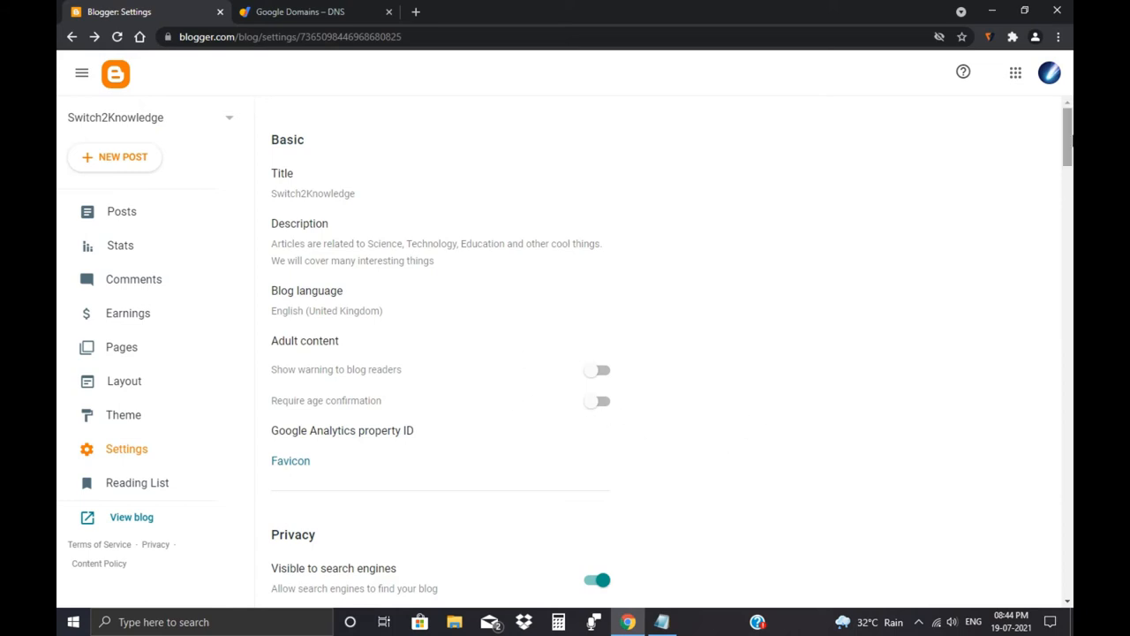
scroll(down, 3)
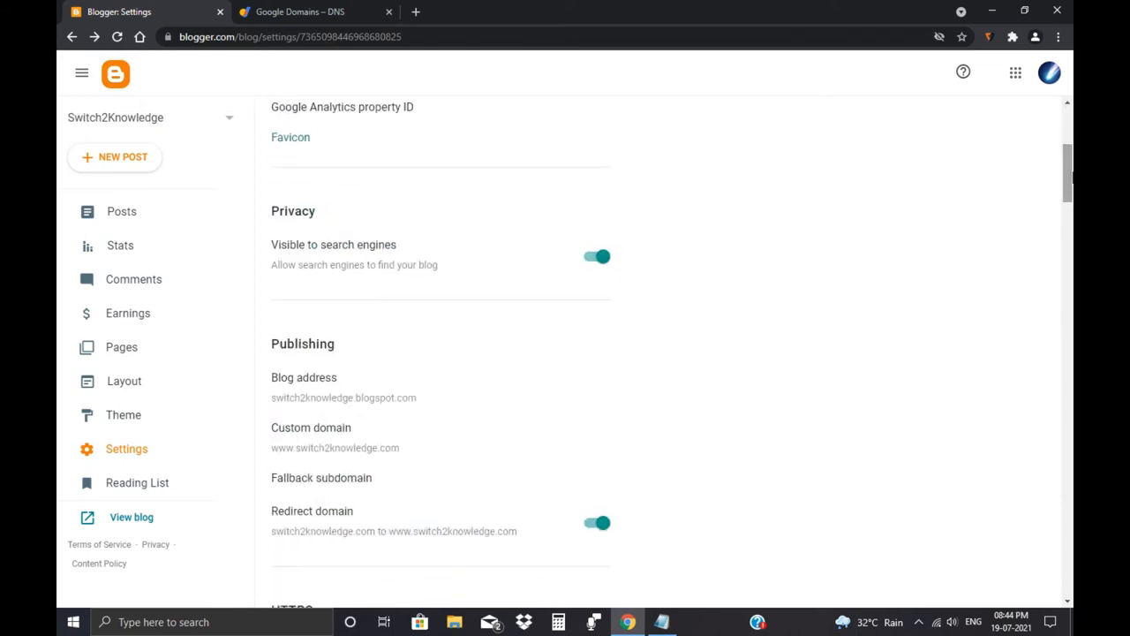